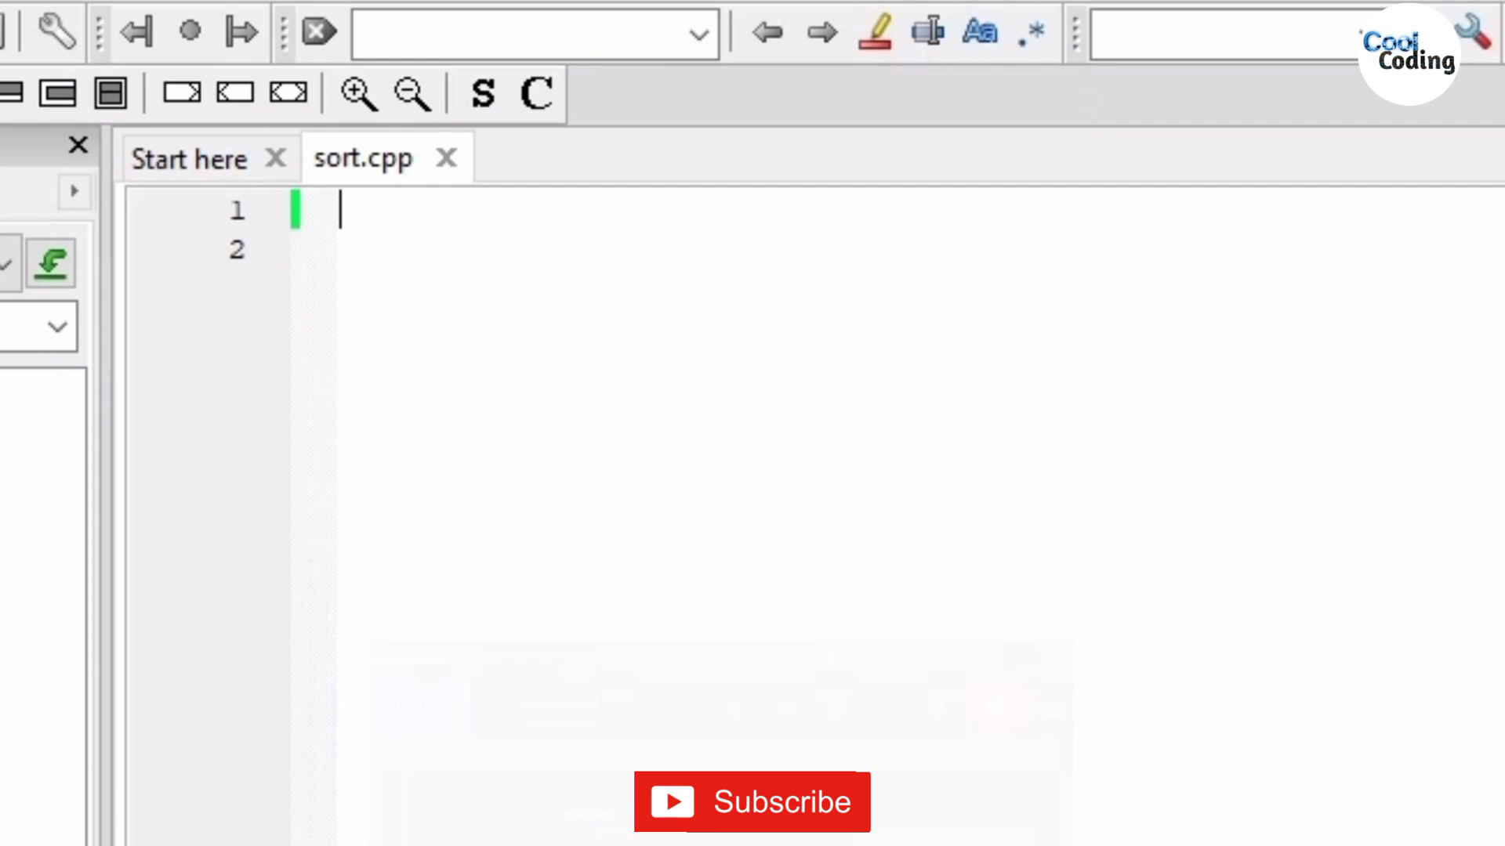
Write #include<iostream>, using namespace std; and an empty int main() with braces.
{"action": "type", "text": "#"}
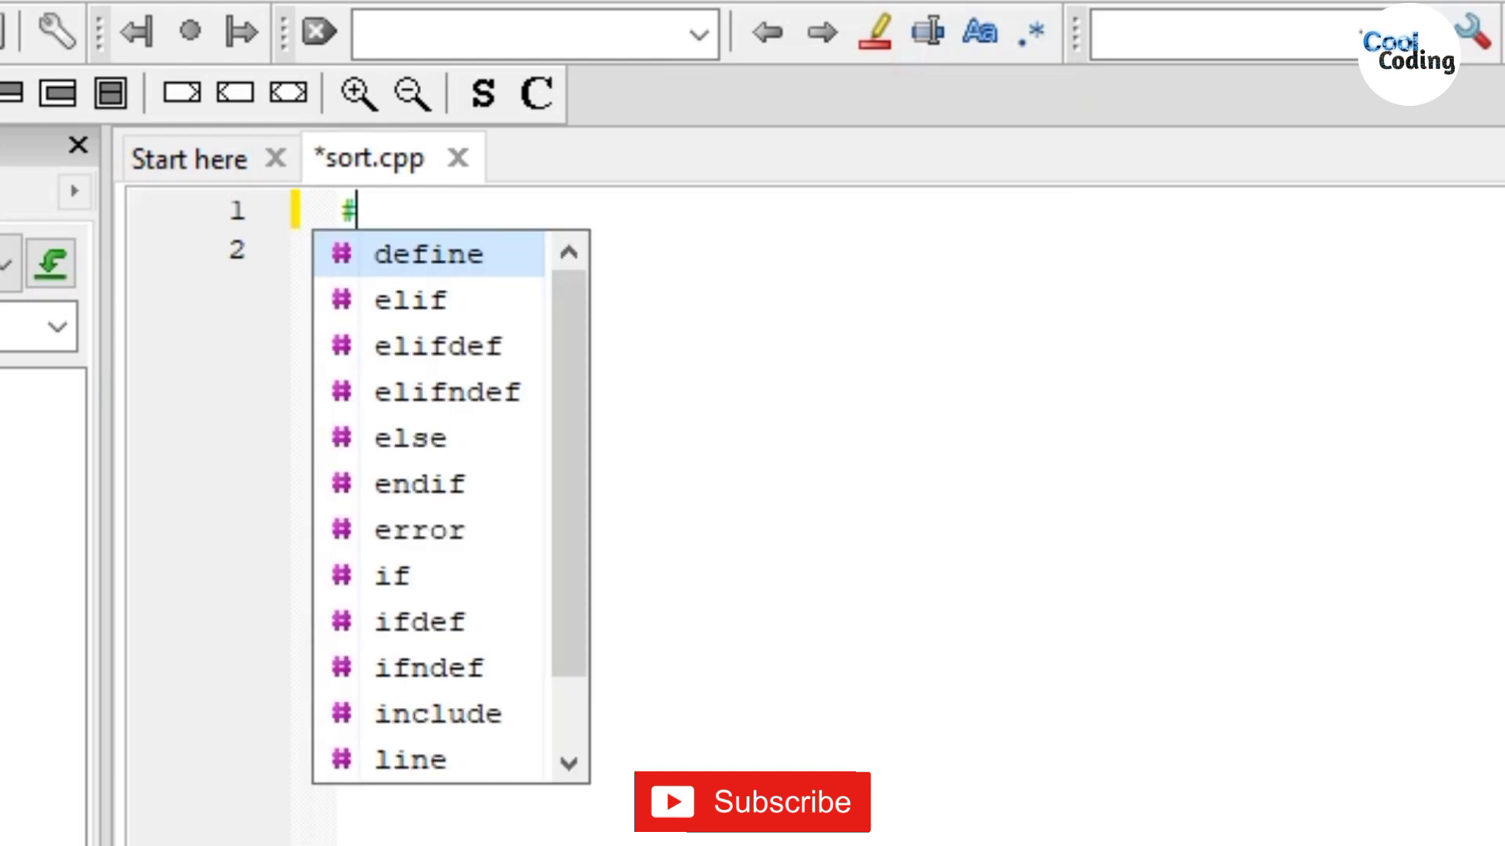
{"action": "type", "text": "include"}
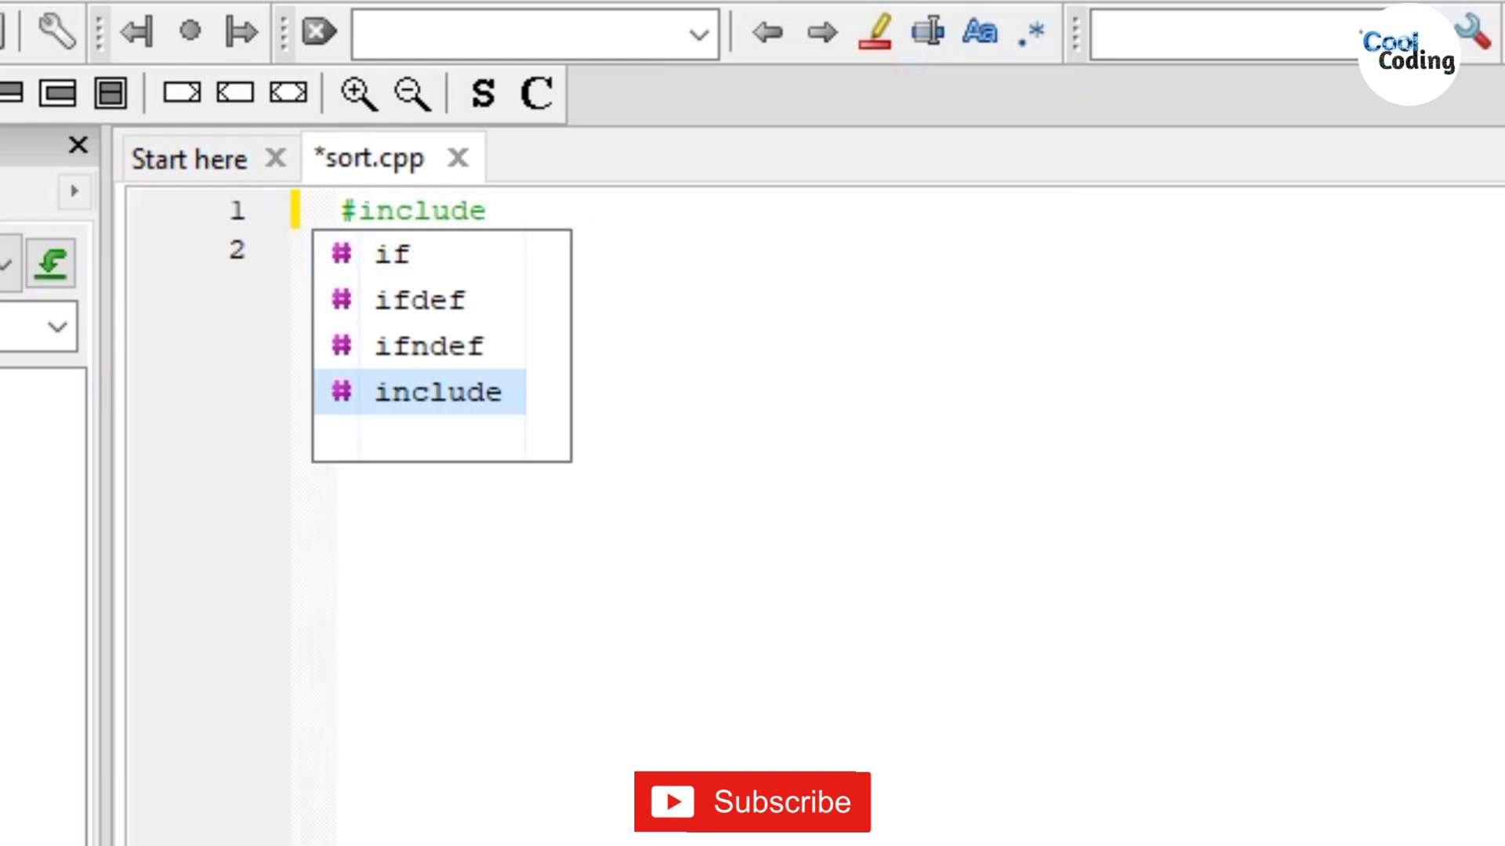
{"action": "type", "text": "<iostream>"}
{"action": "left_click", "coordinate": [917, 250]}
{"action": "type", "text": "using namespace std"}
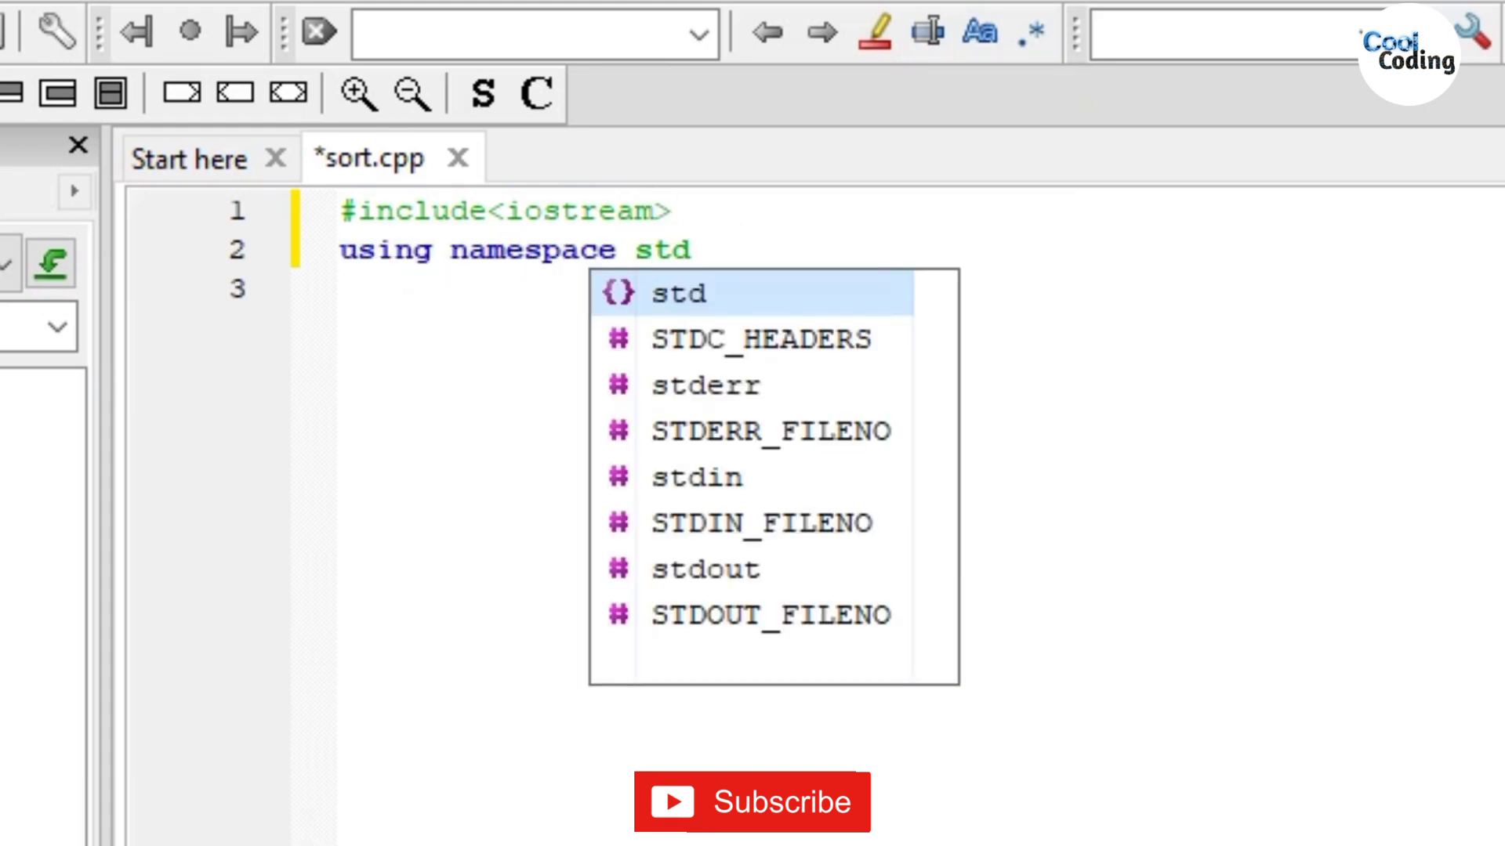
{"action": "type", "text": ";"}
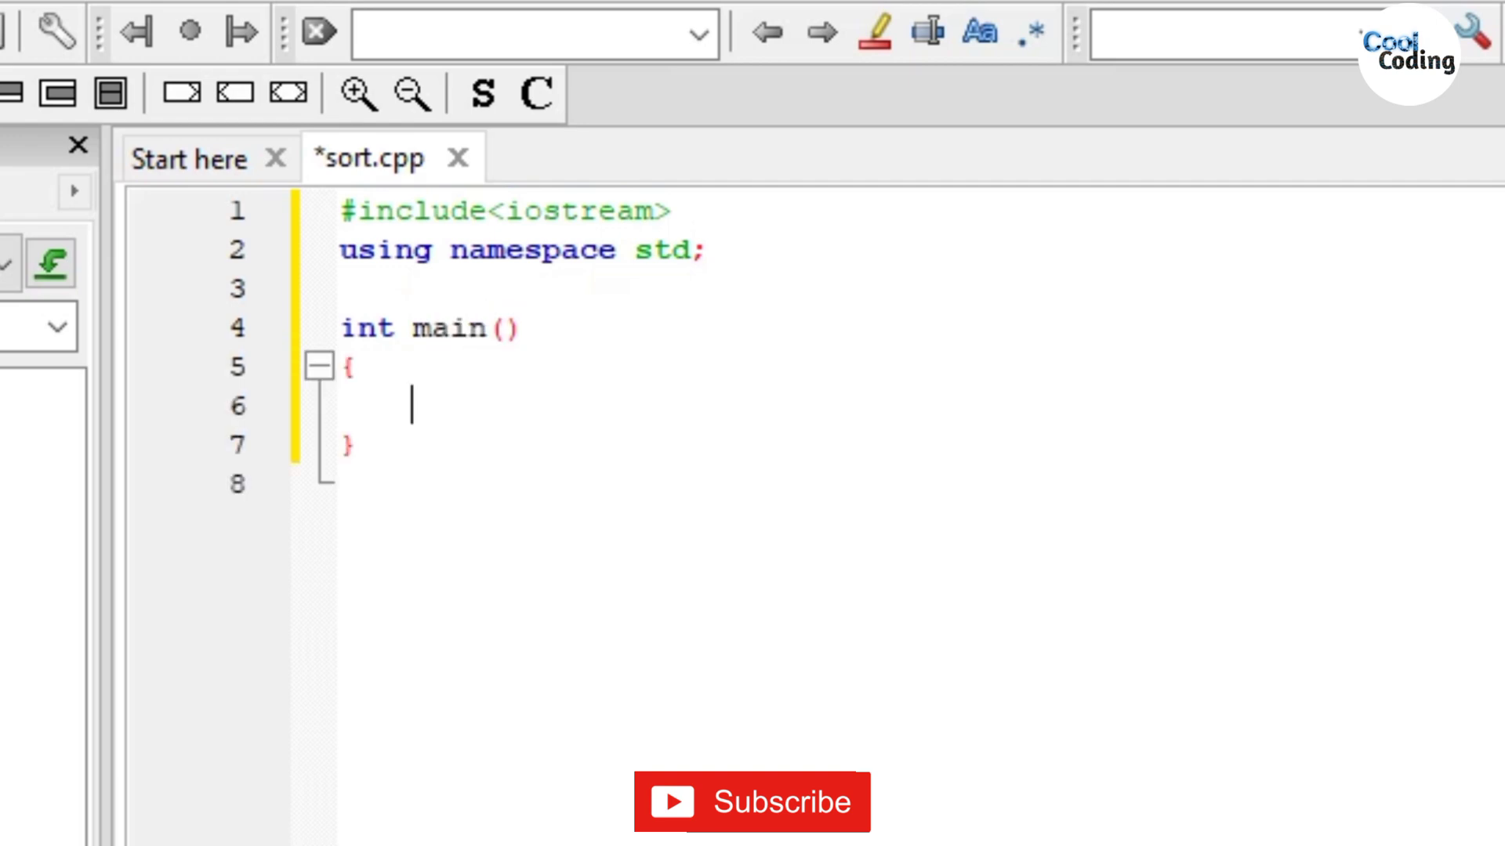
Declare int n, prompt "Enter the number of elements: ", read n with cin, and declare int a[n].
{"action": "type", "text": "int n"}
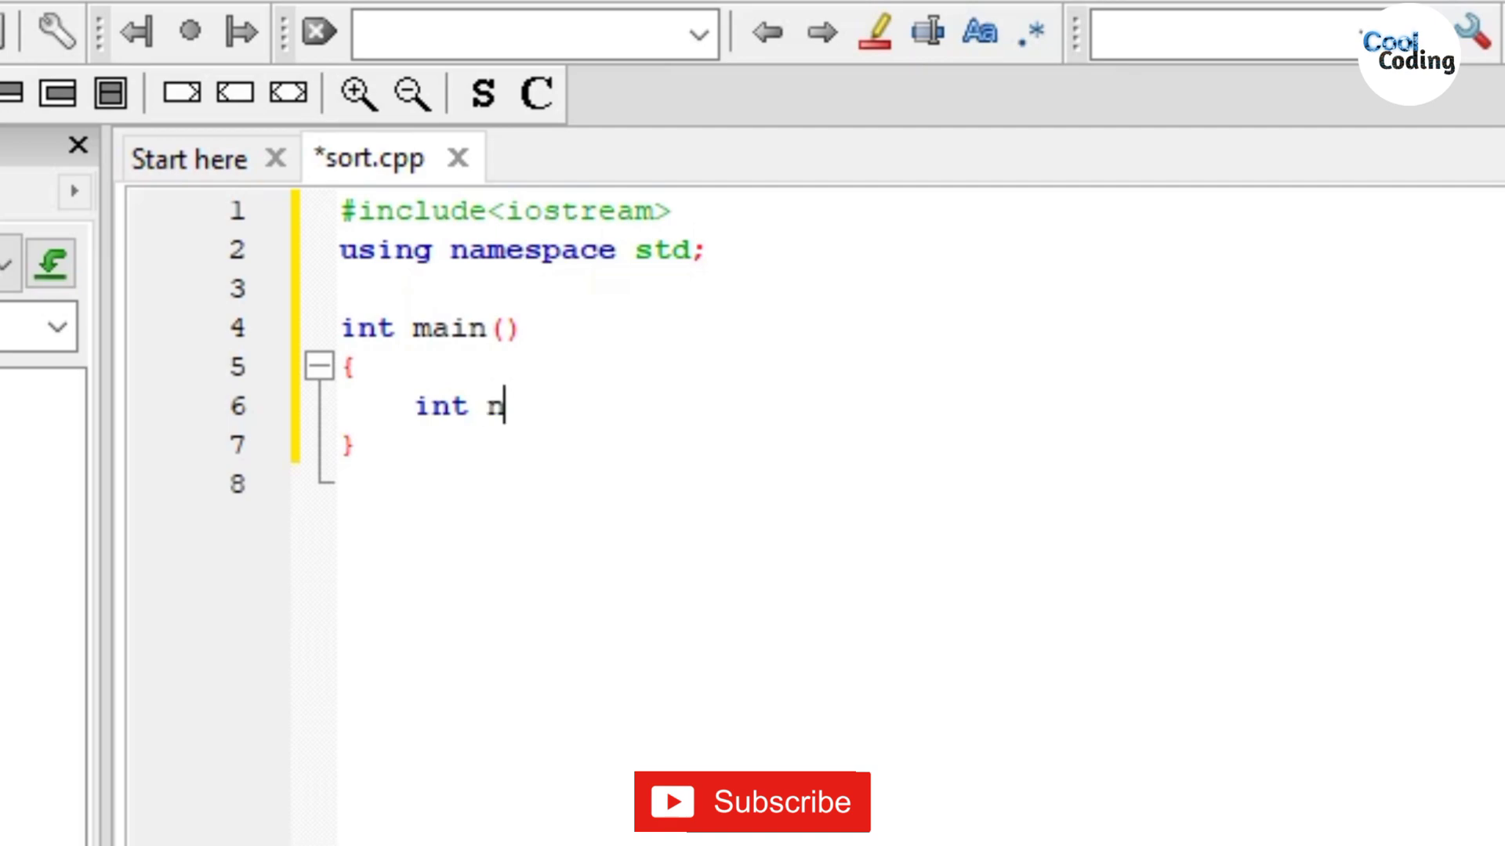
{"action": "type", "text": ";"}
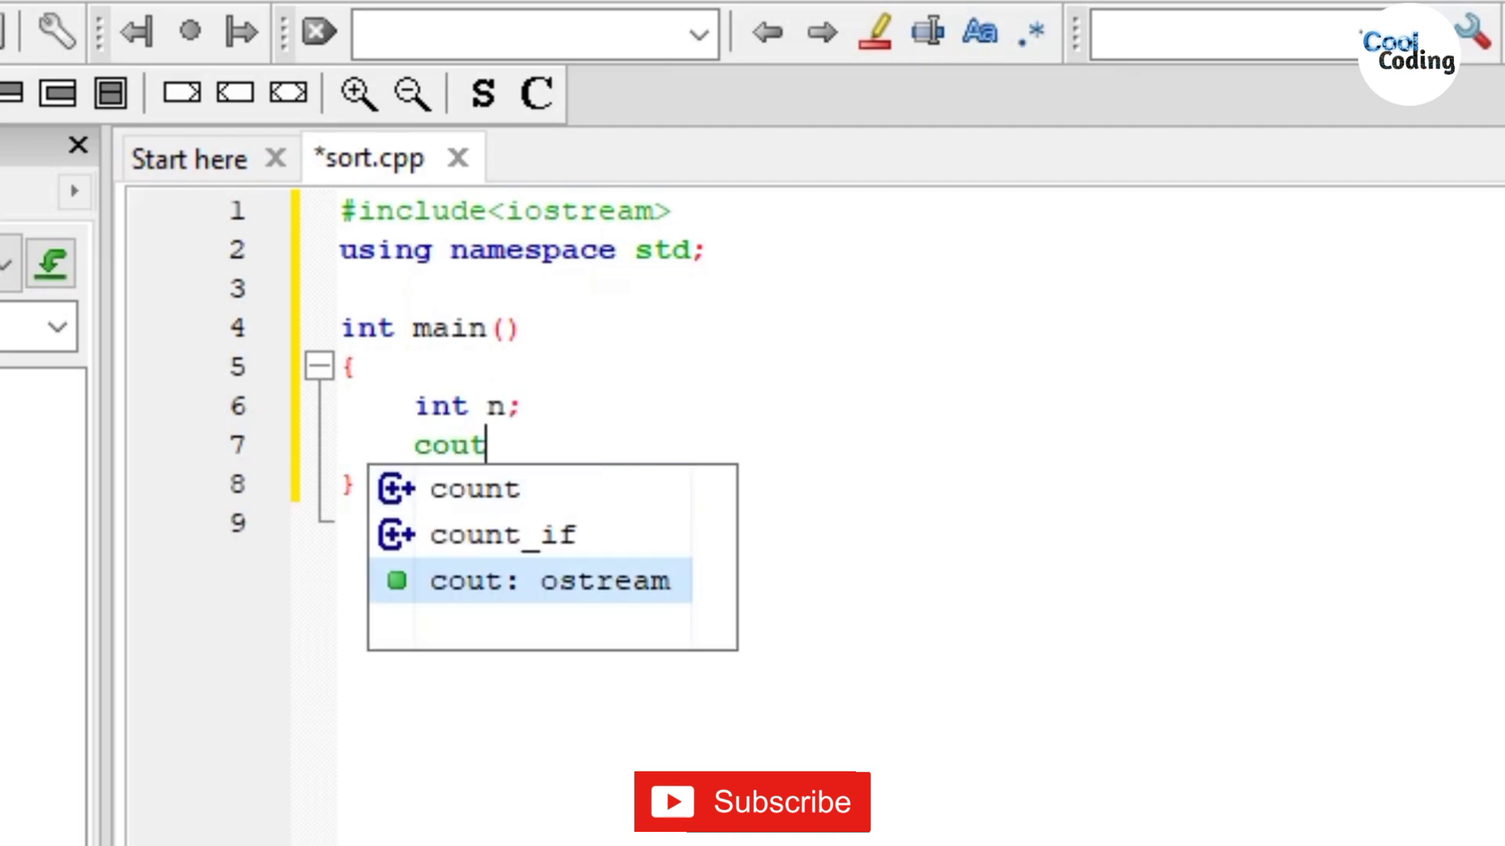
{"action": "type", "text": "<<\"Enter the"}
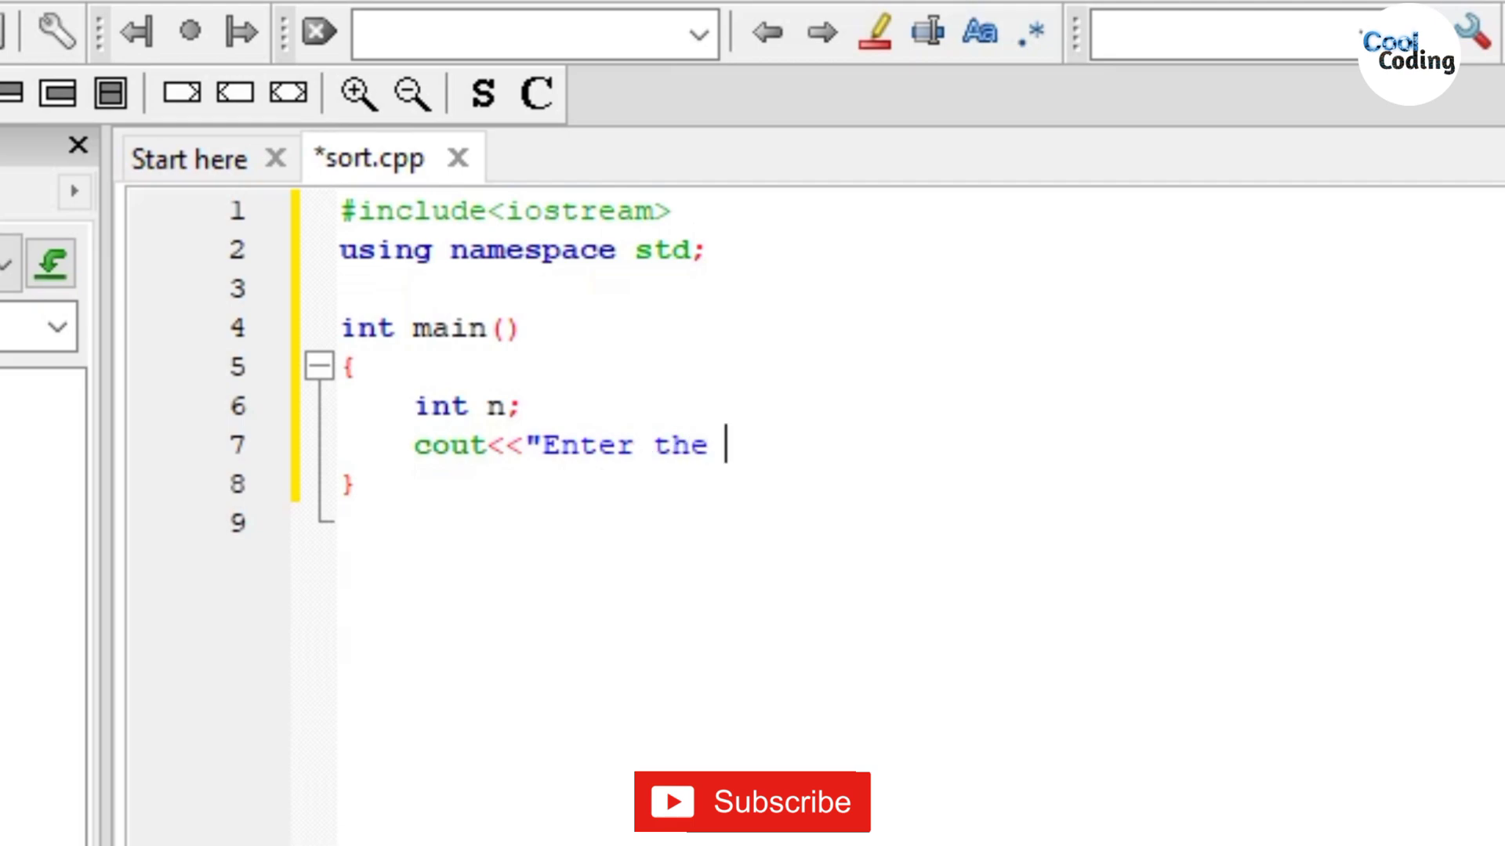
{"action": "type", "text": "number of e"}
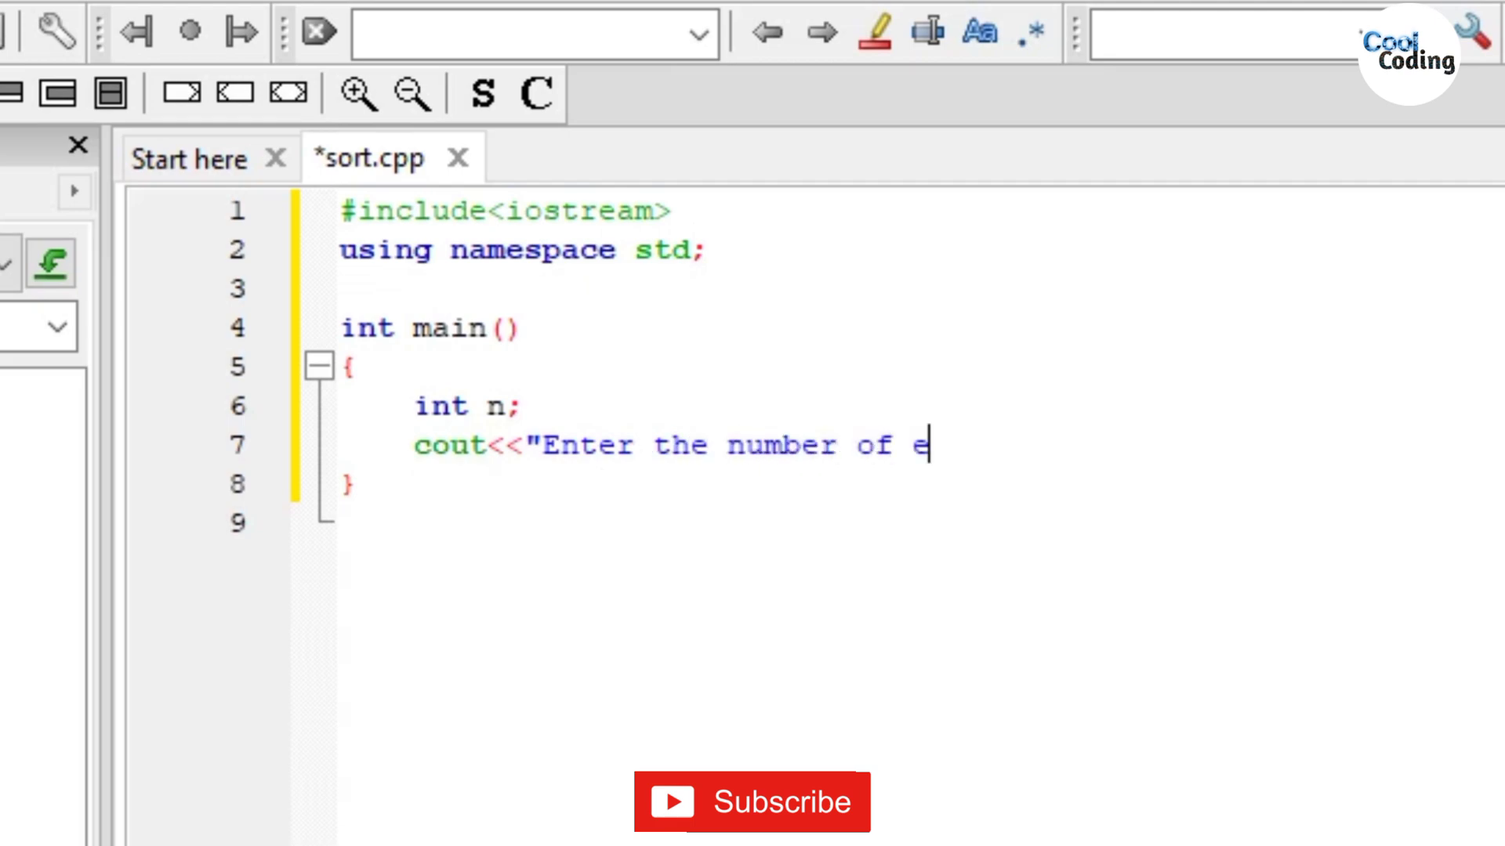
{"action": "type", "text": "lements: \";"}
{"action": "type", "text": "c"}
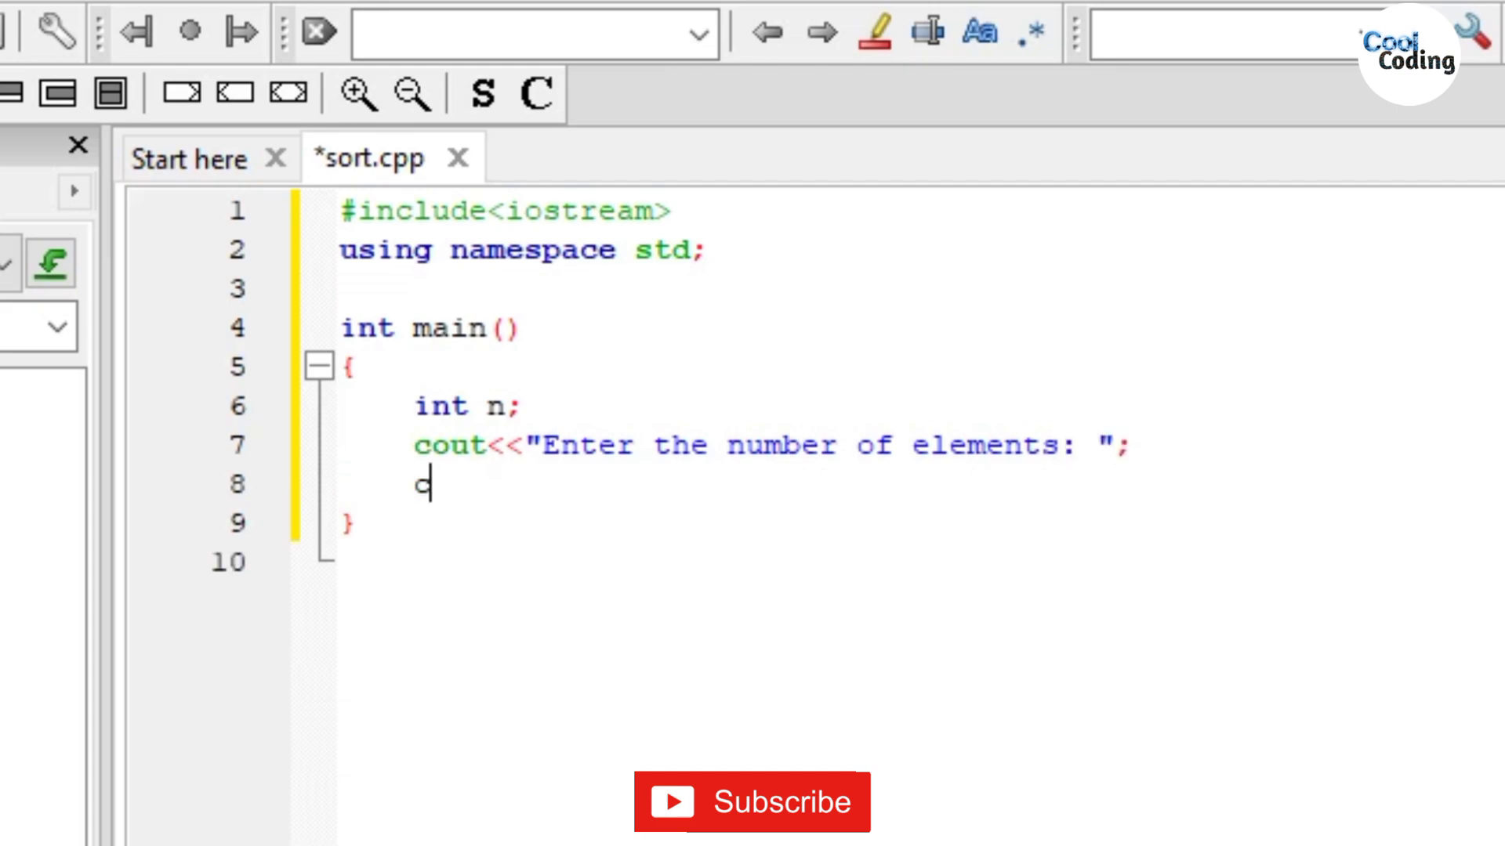
{"action": "type", "text": "in>>n;"}
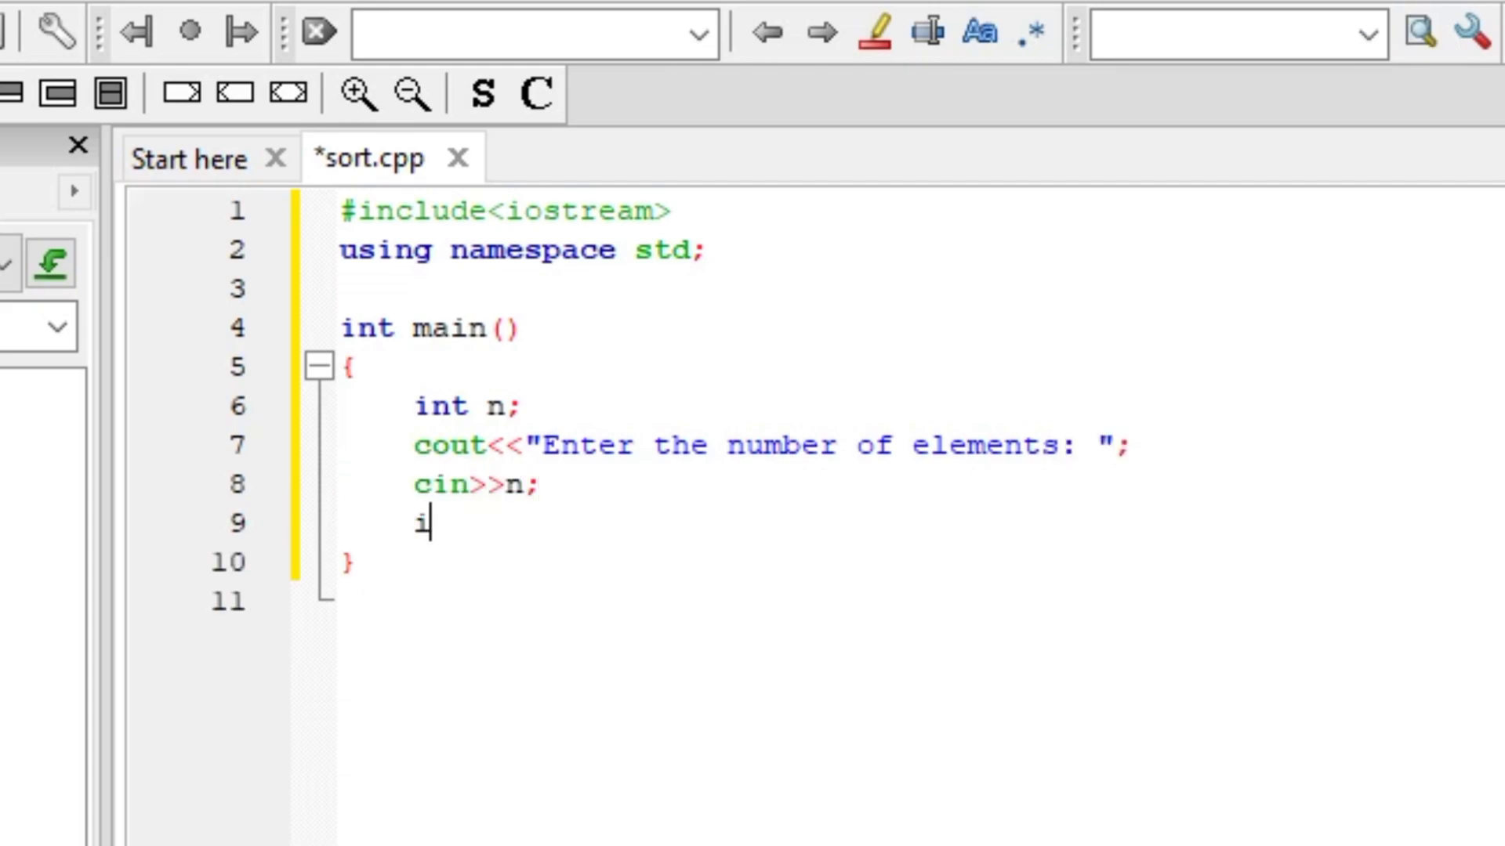
{"action": "type", "text": "nt a[n];"}
{"action": "type", "text": "for(int "}
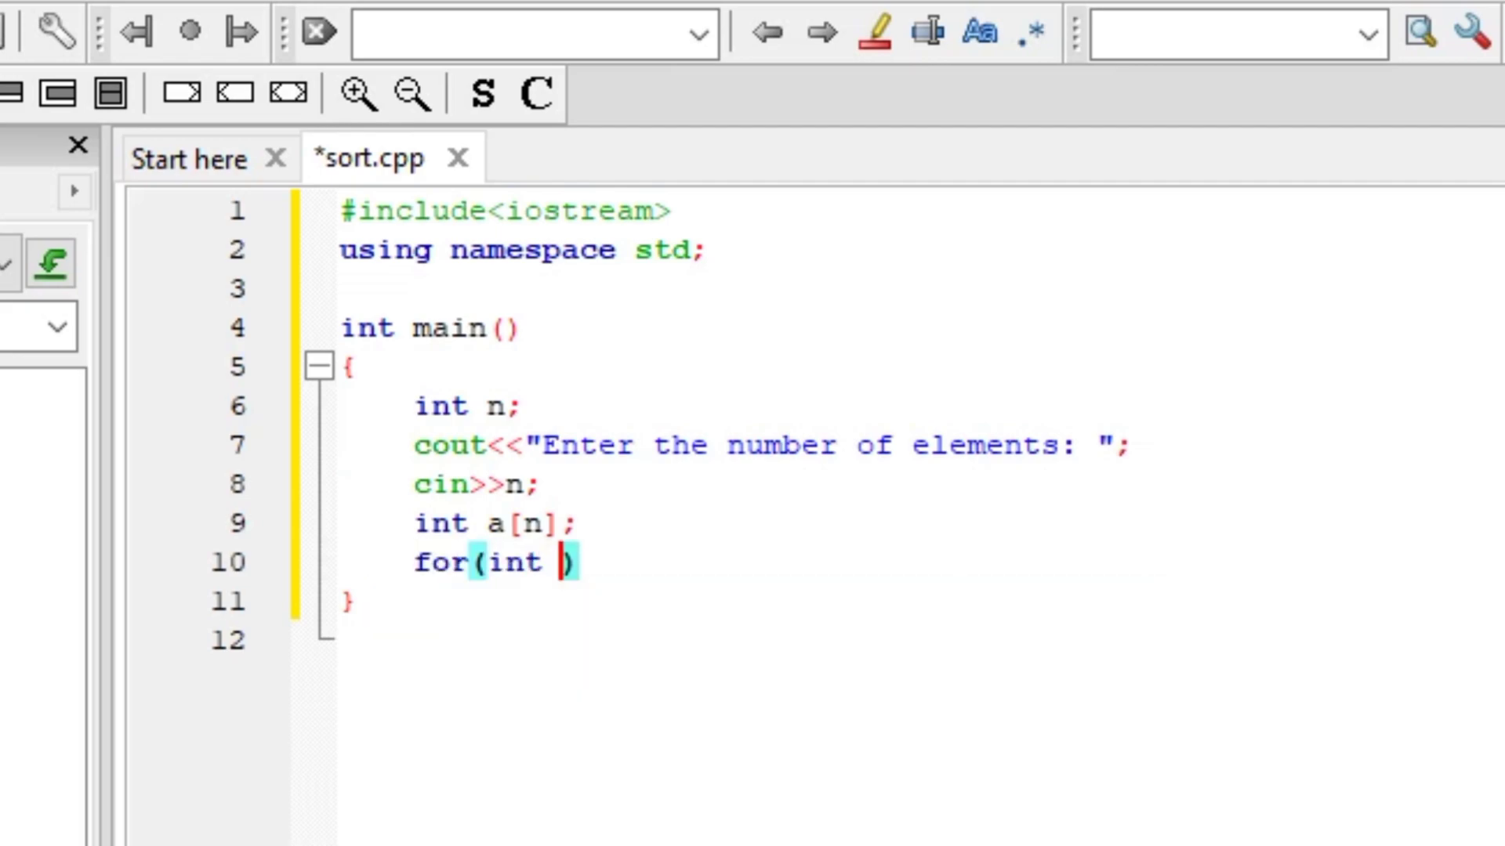
Add a for(int i=0;i<n;i++) loop reading cin>>a[i], with a blank line after the include.
{"action": "type", "text": "i=0;i"}
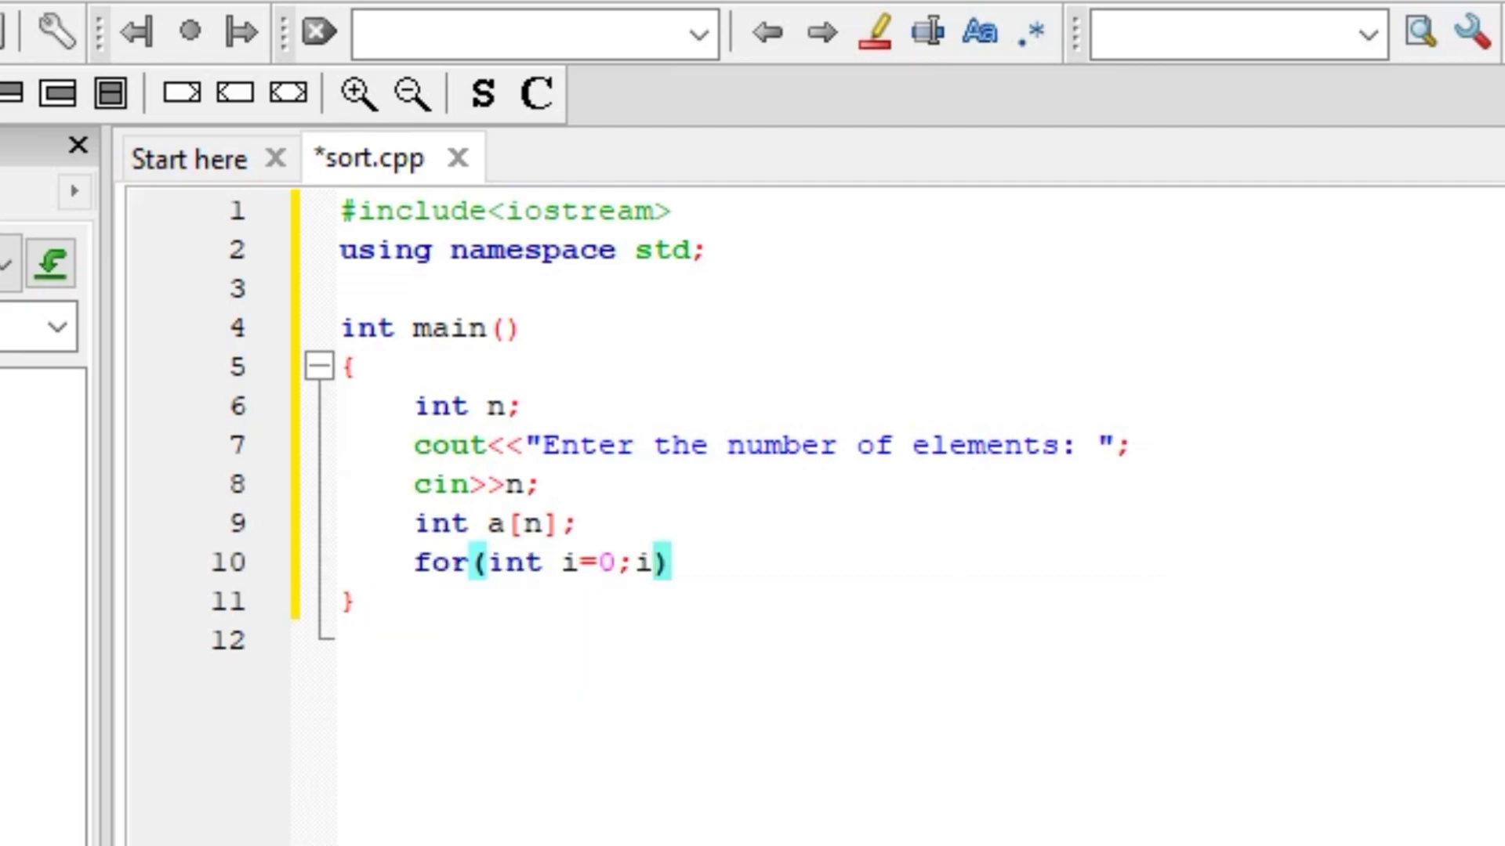
{"action": "type", "text": "<n;i"}
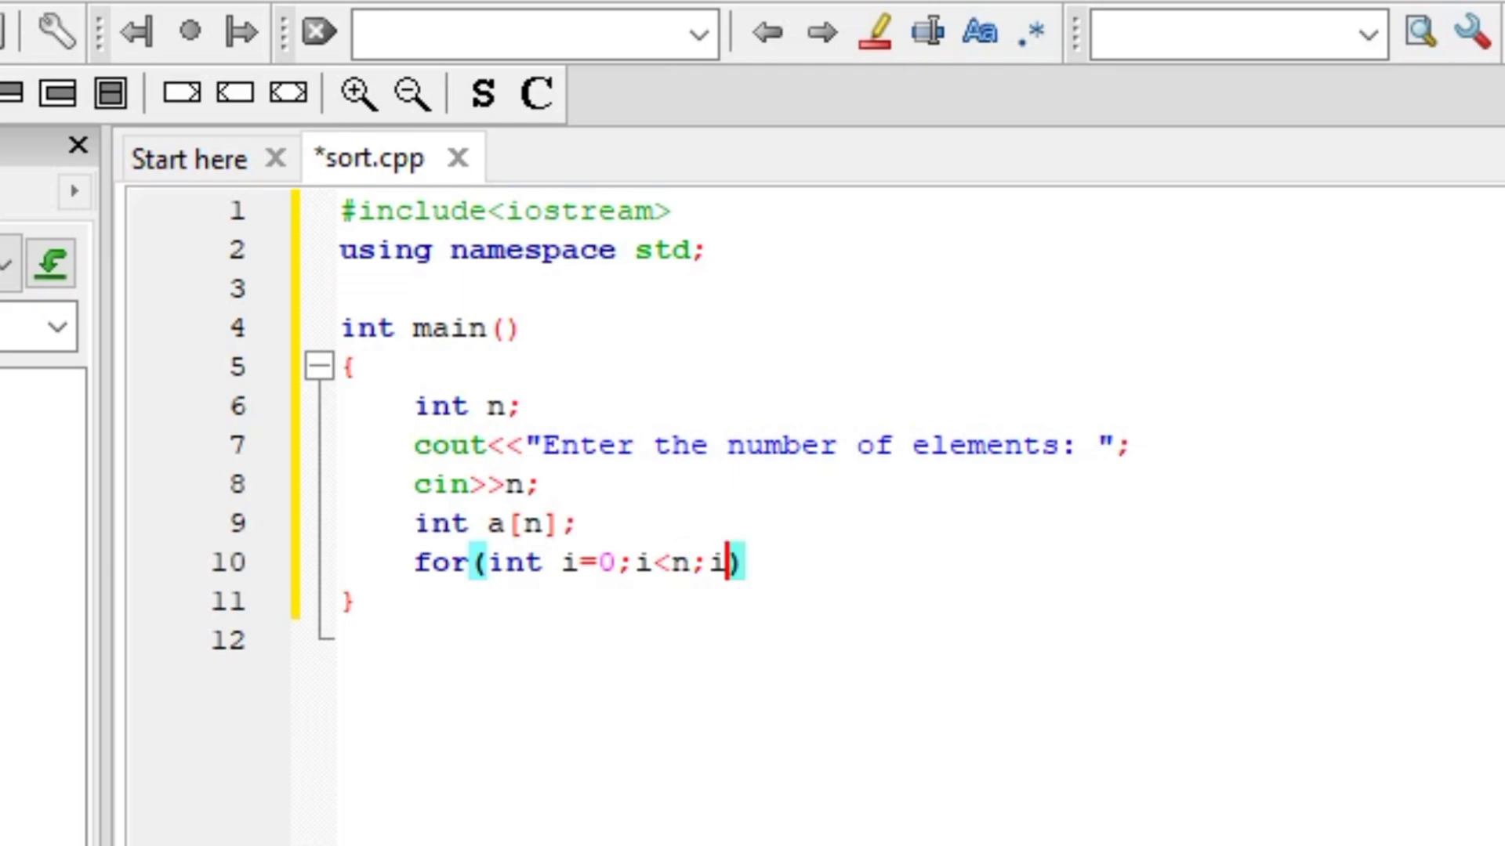
{"action": "type", "text": "++"}
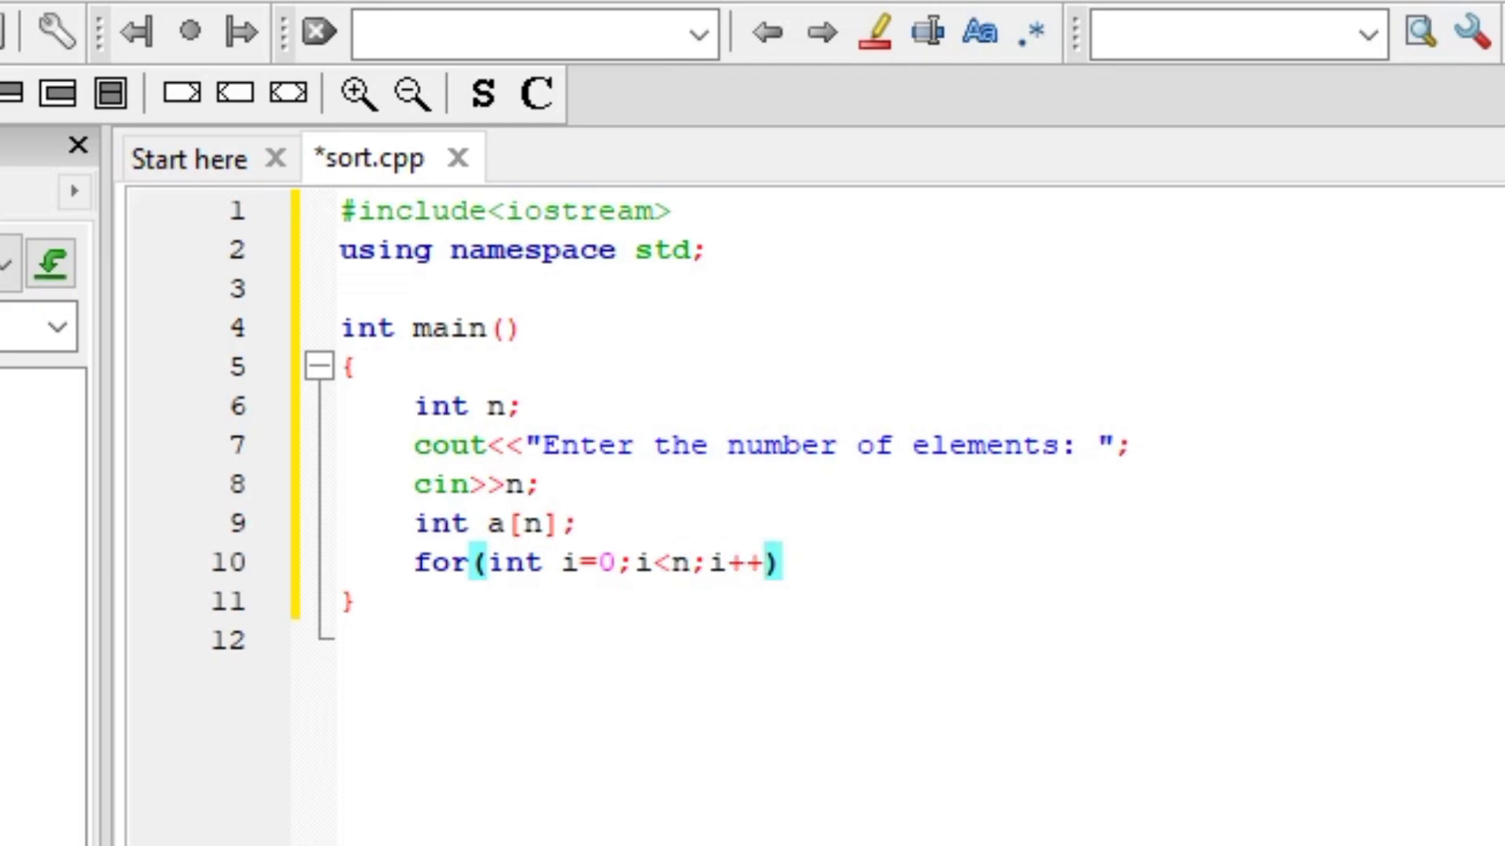
{"action": "type", "text": "{"}
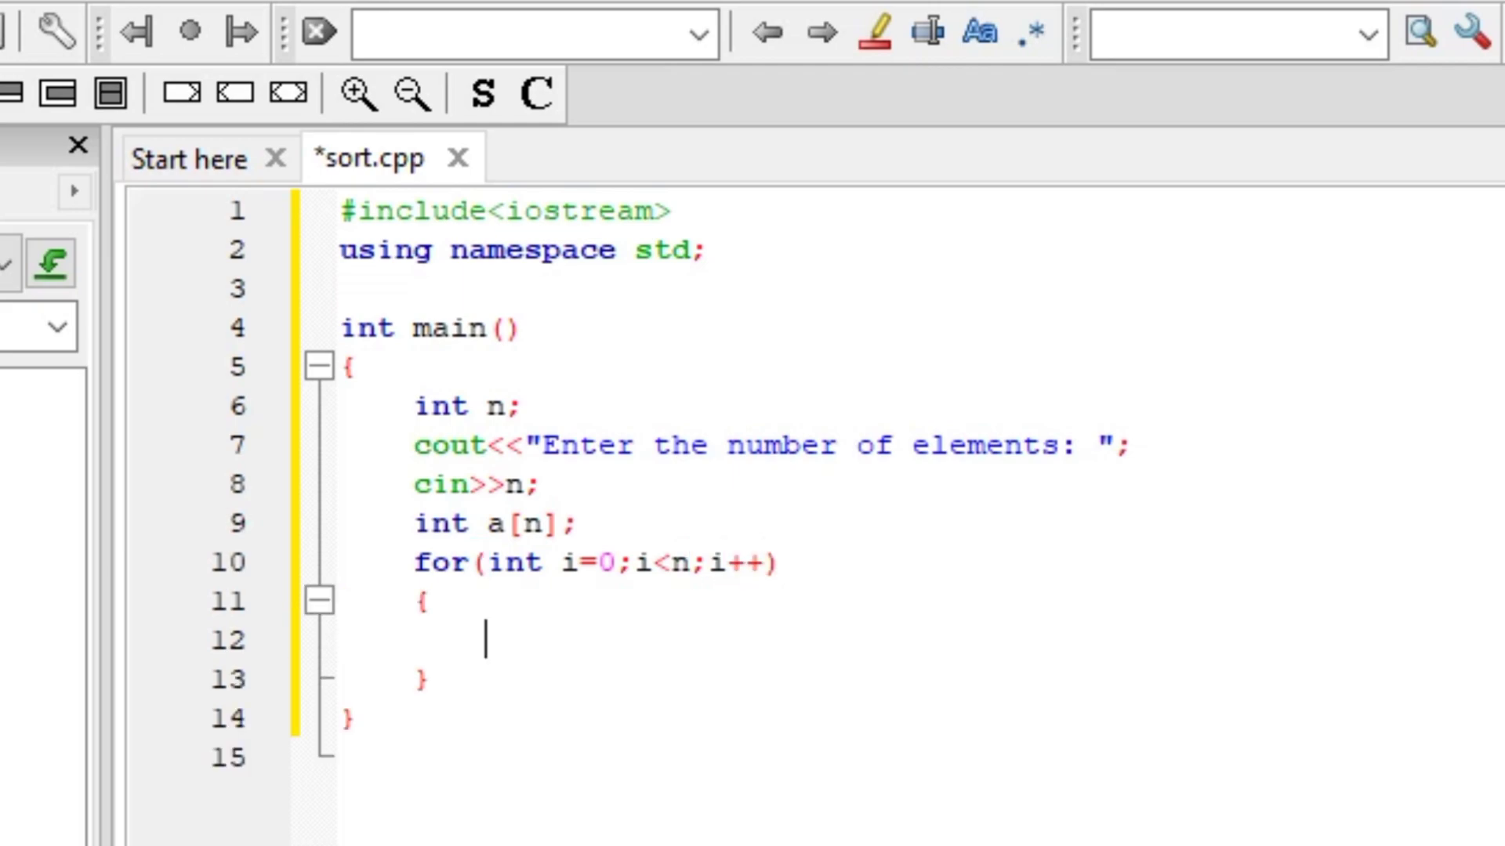
{"action": "type", "text": "cin>>a[i];"}
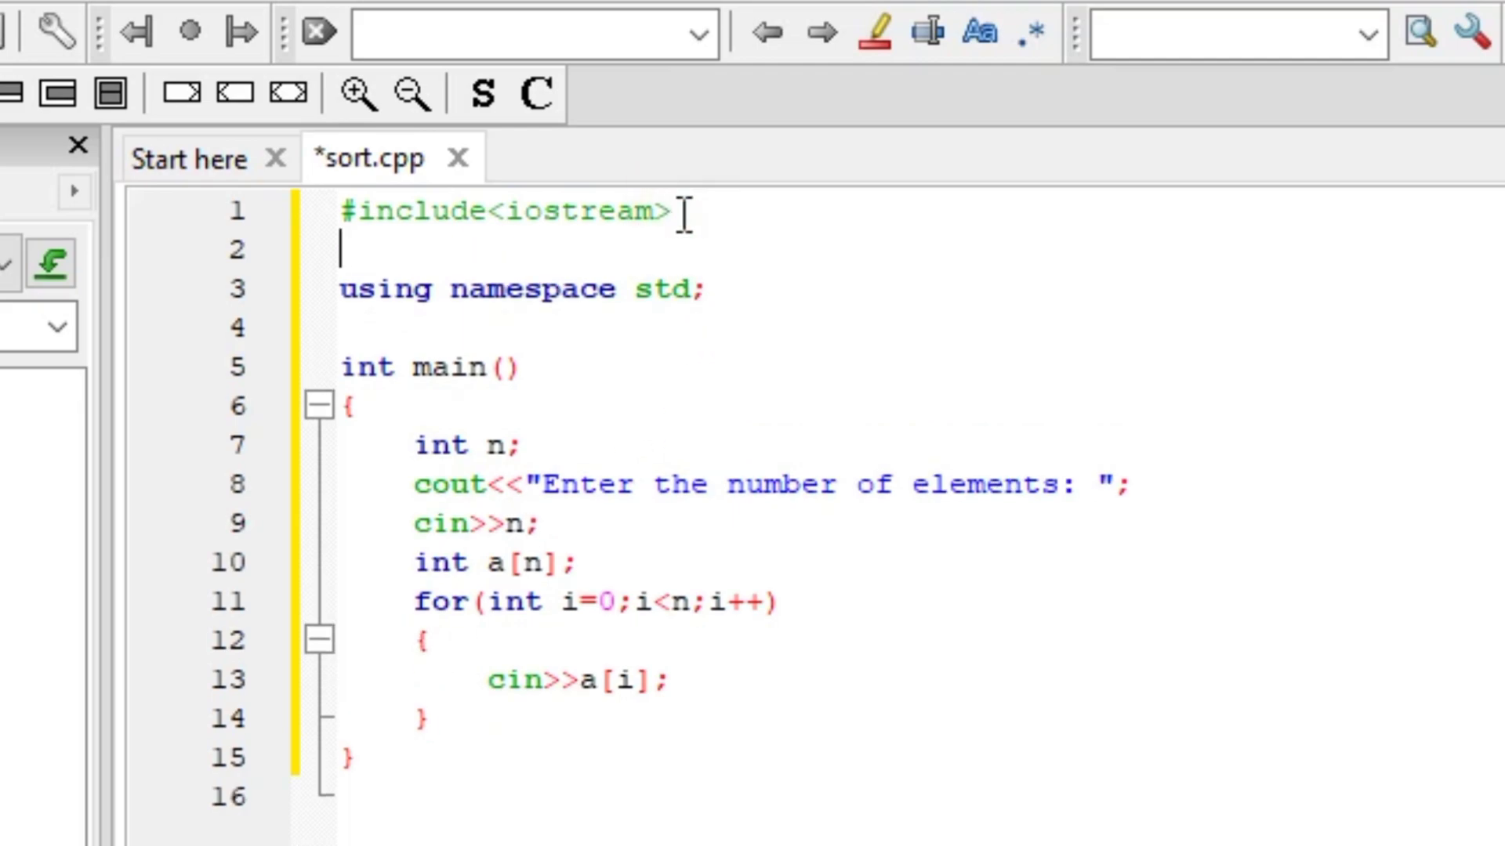
Include <algorithm> and call sort(a,a+n) after the input loop.
{"action": "type", "text": "#include"}
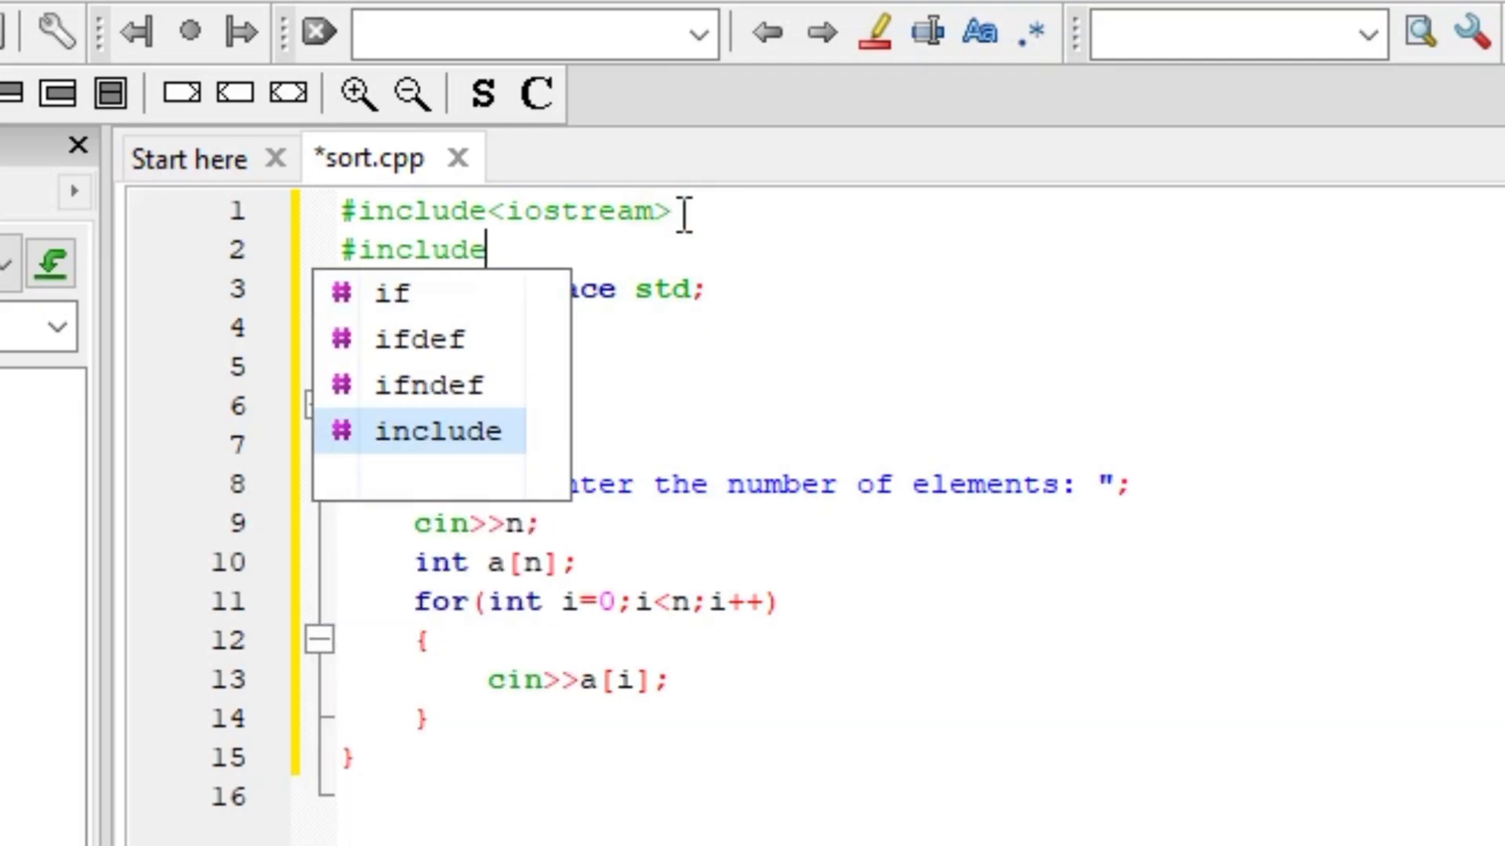
{"action": "type", "text": "<algorithm>"}
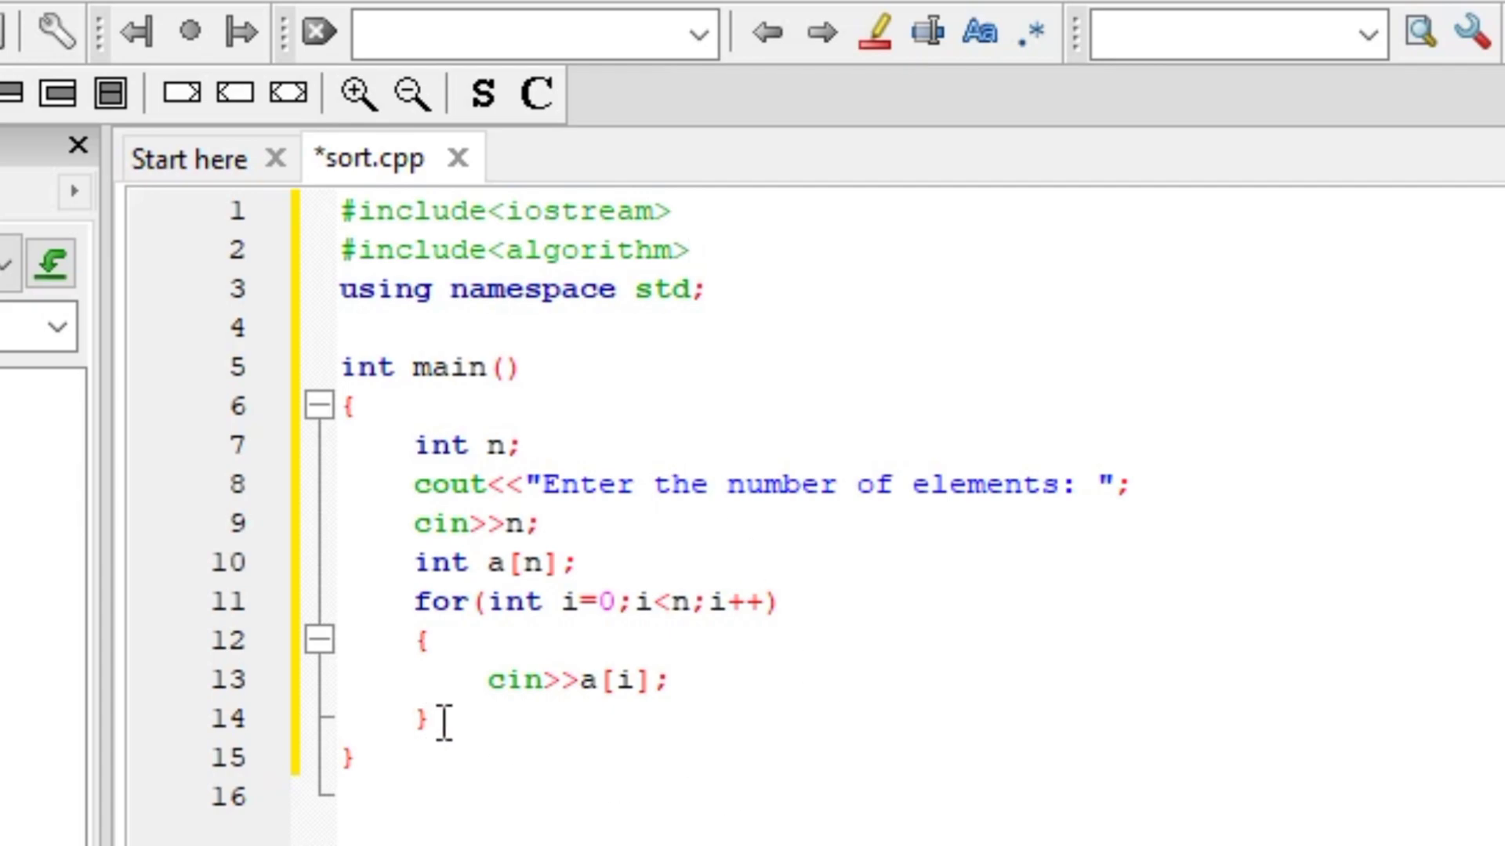
{"action": "type", "text": "so"}
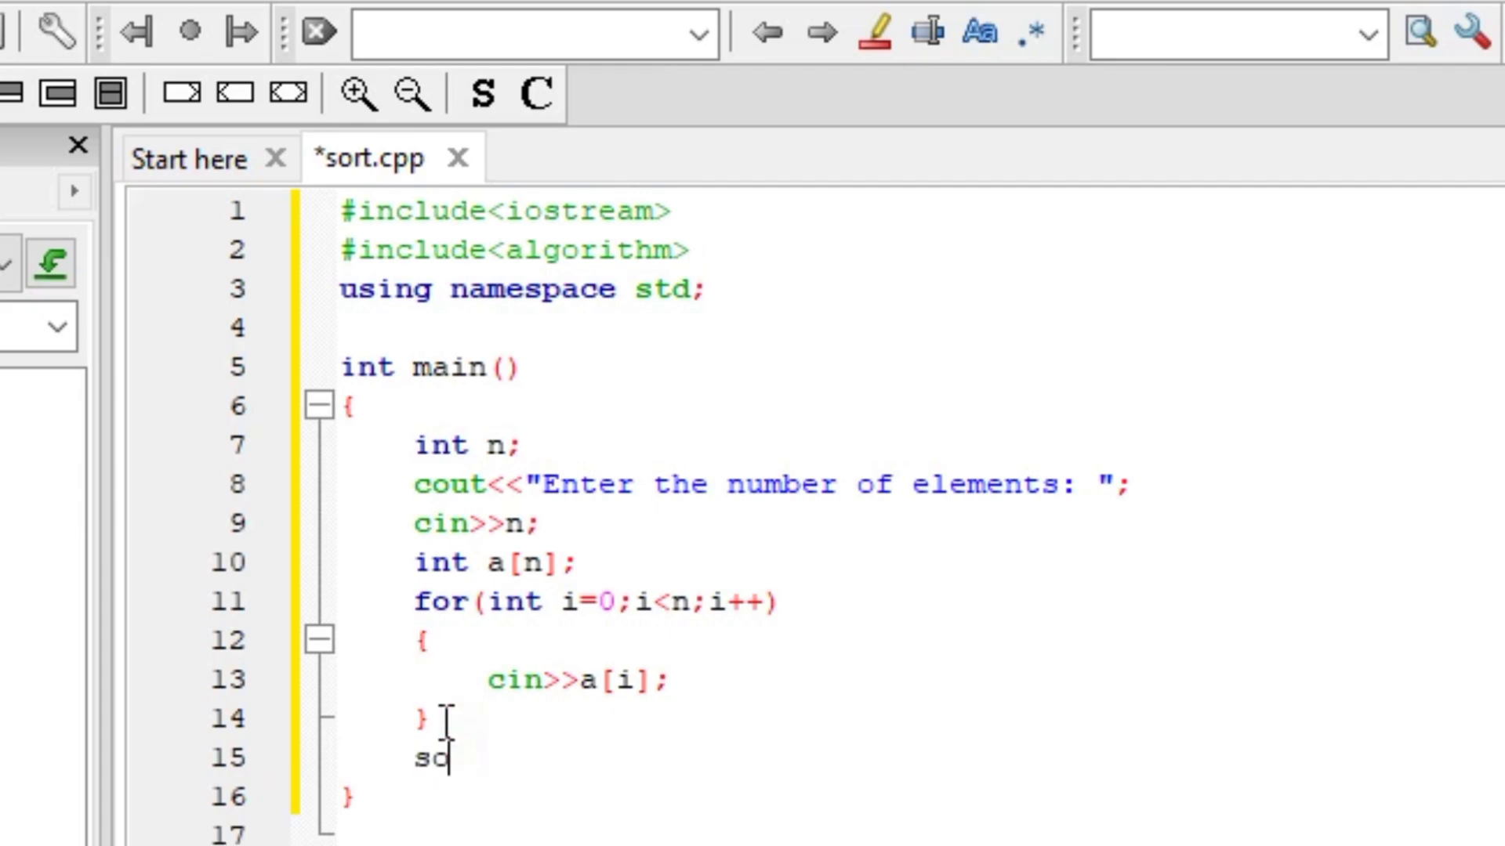
{"action": "type", "text": "rt("}
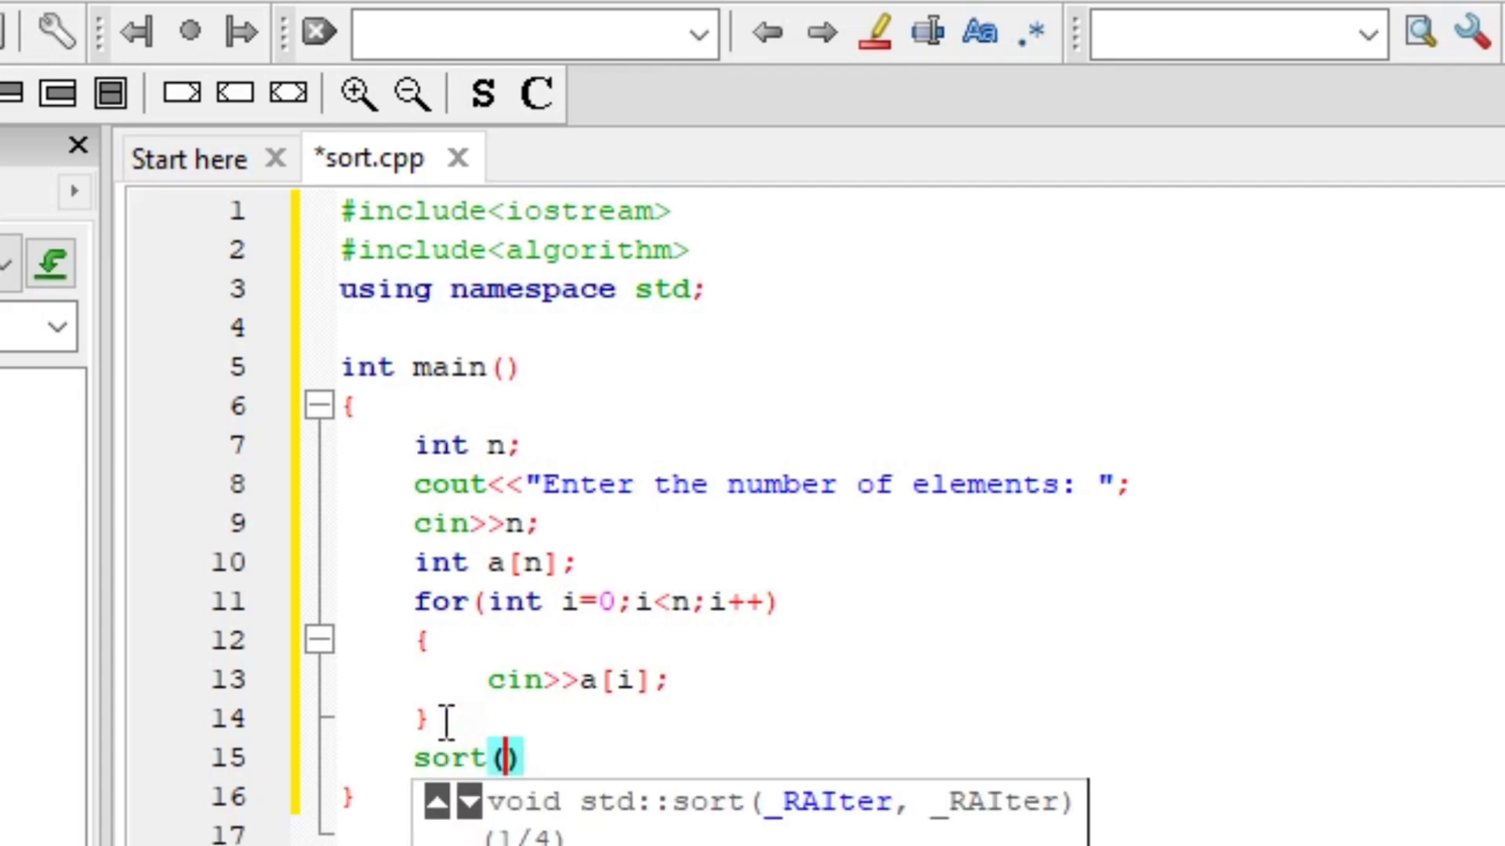
{"action": "type", "text": "a"}
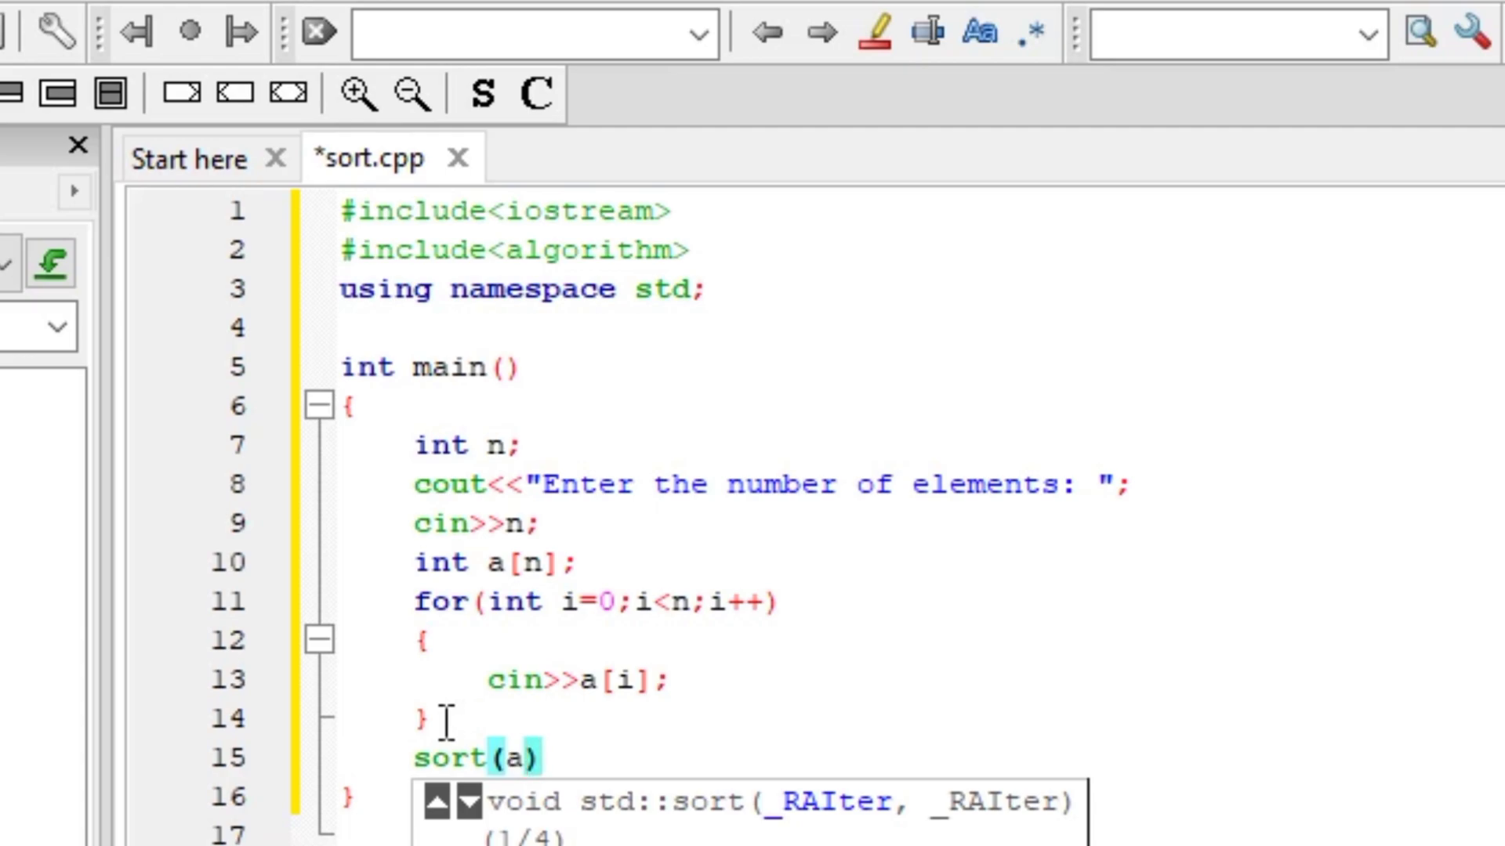
{"action": "type", "text": ",a"}
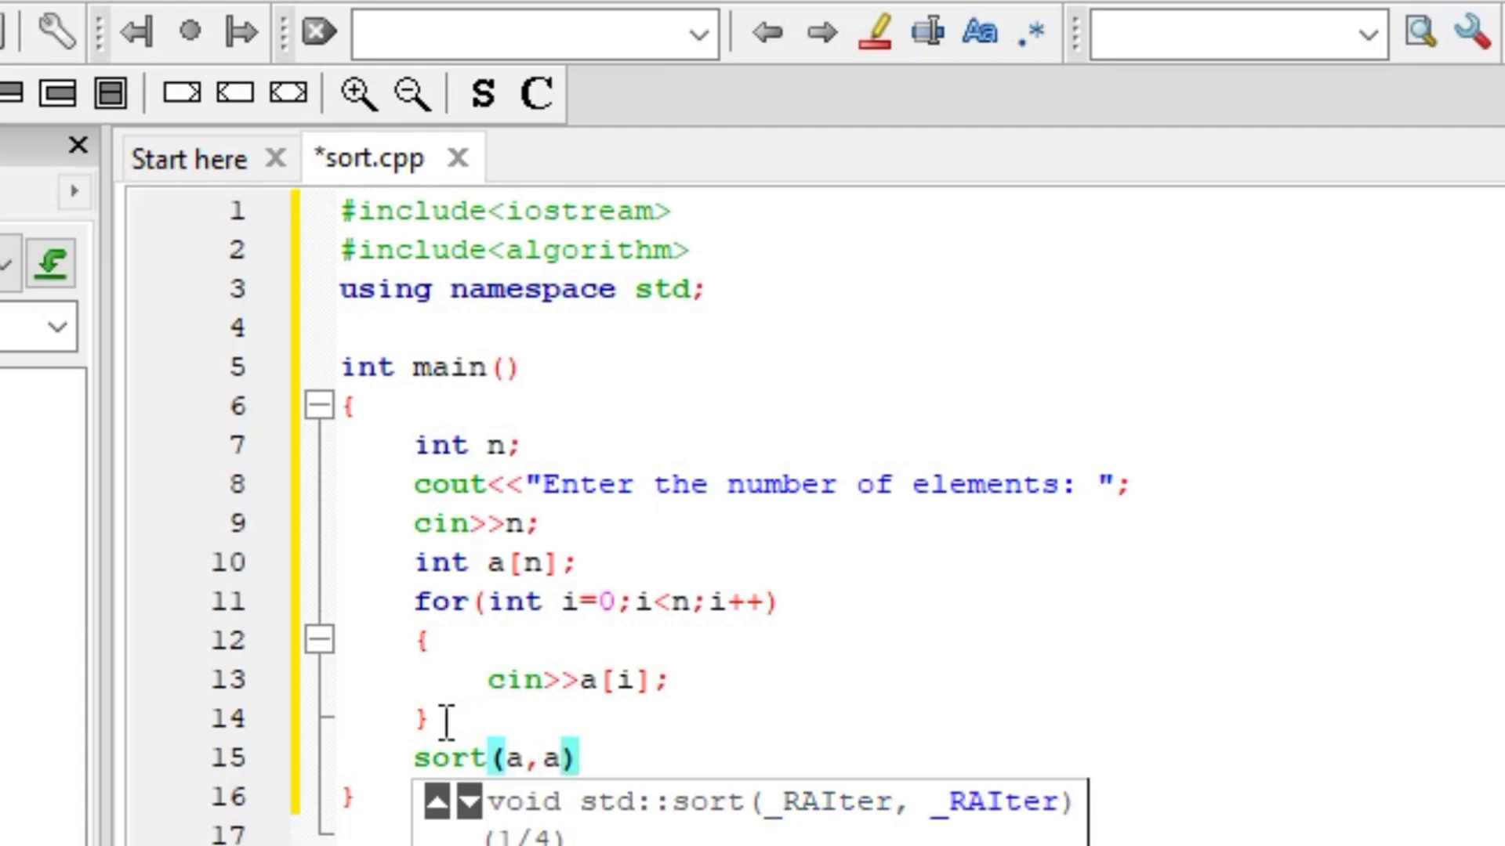
{"action": "type", "text": "+n"}
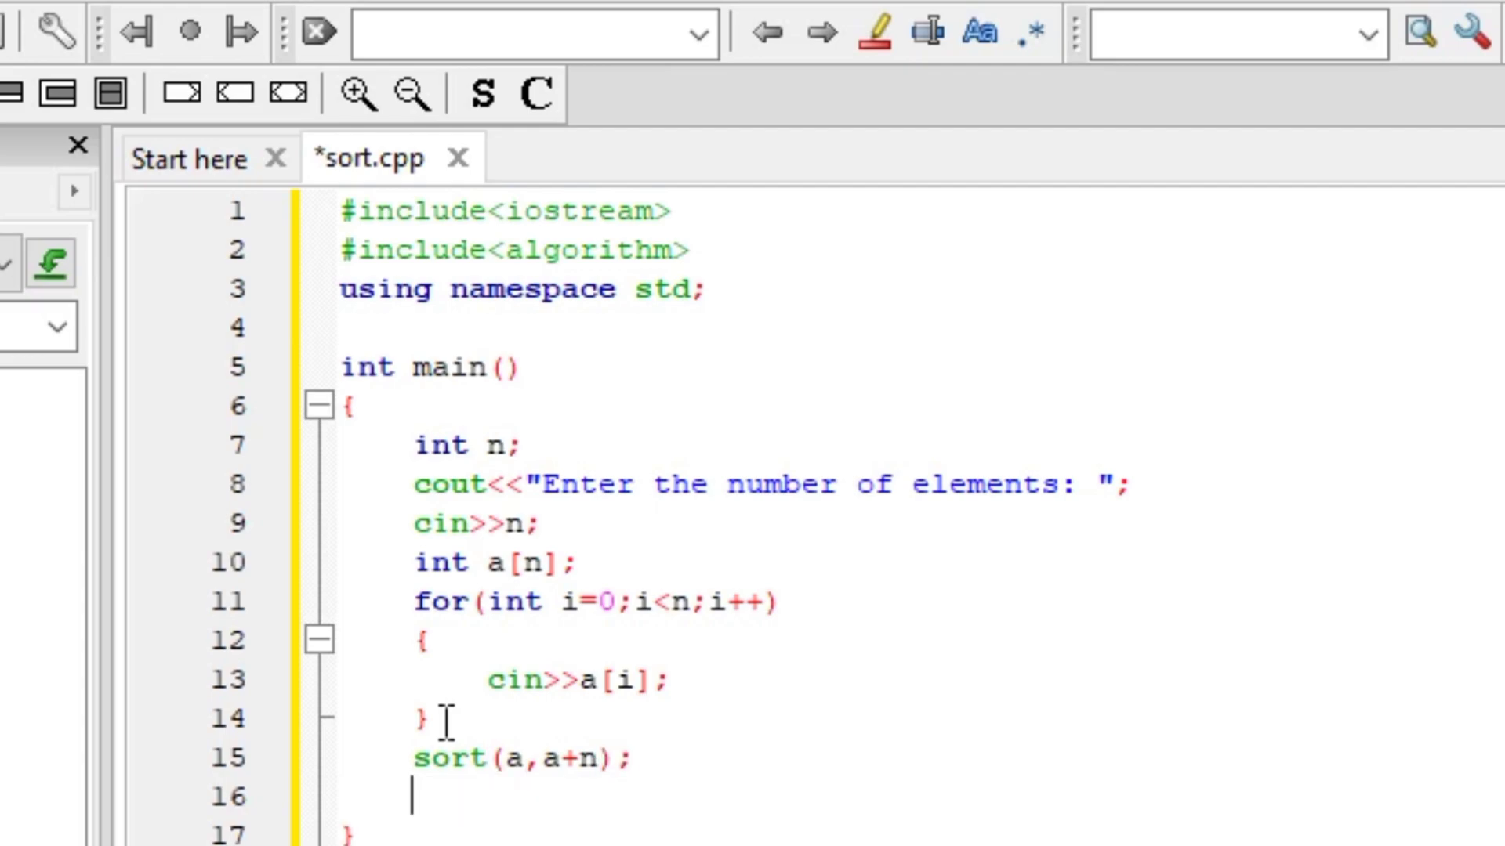
Add a for loop printing each a[i] followed by a space, then return 0;.
{"action": "type", "text": "for(i)"}
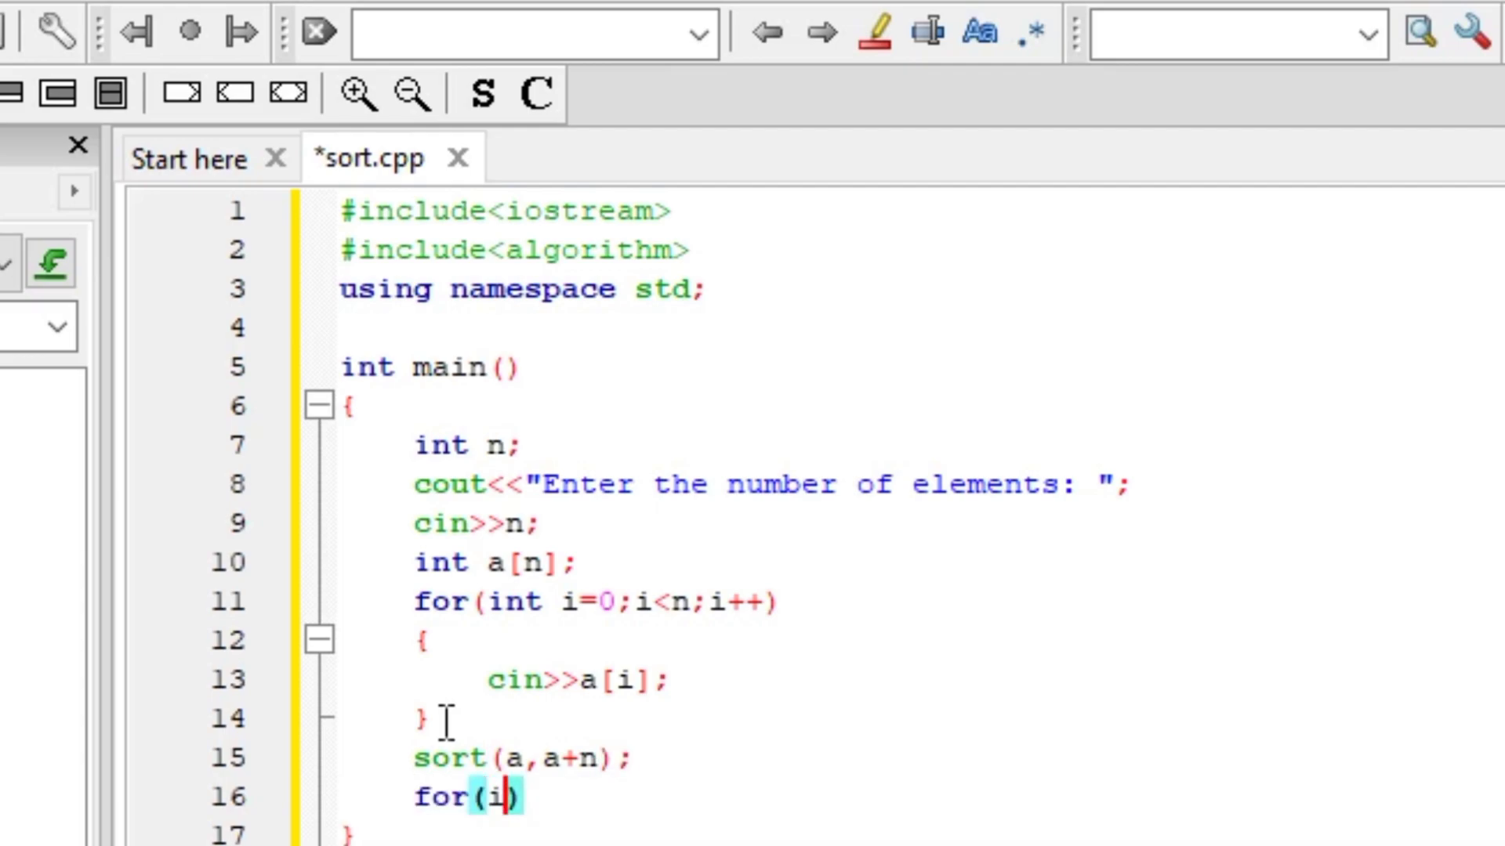
{"action": "type", "text": "nt i=0;"}
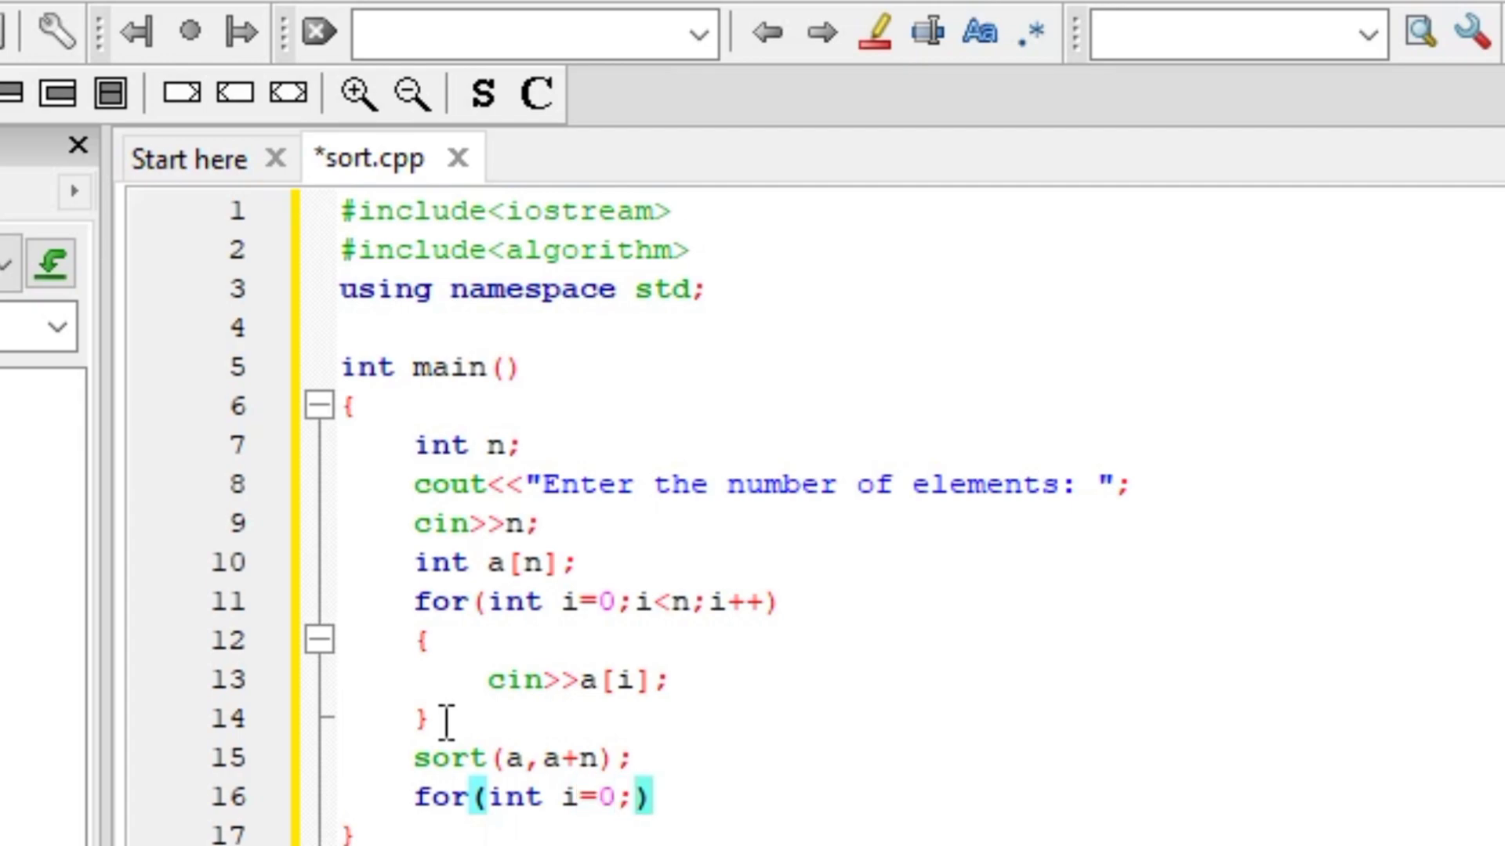
{"action": "type", "text": "i<n;i++"}
{"action": "type", "text": "{"}
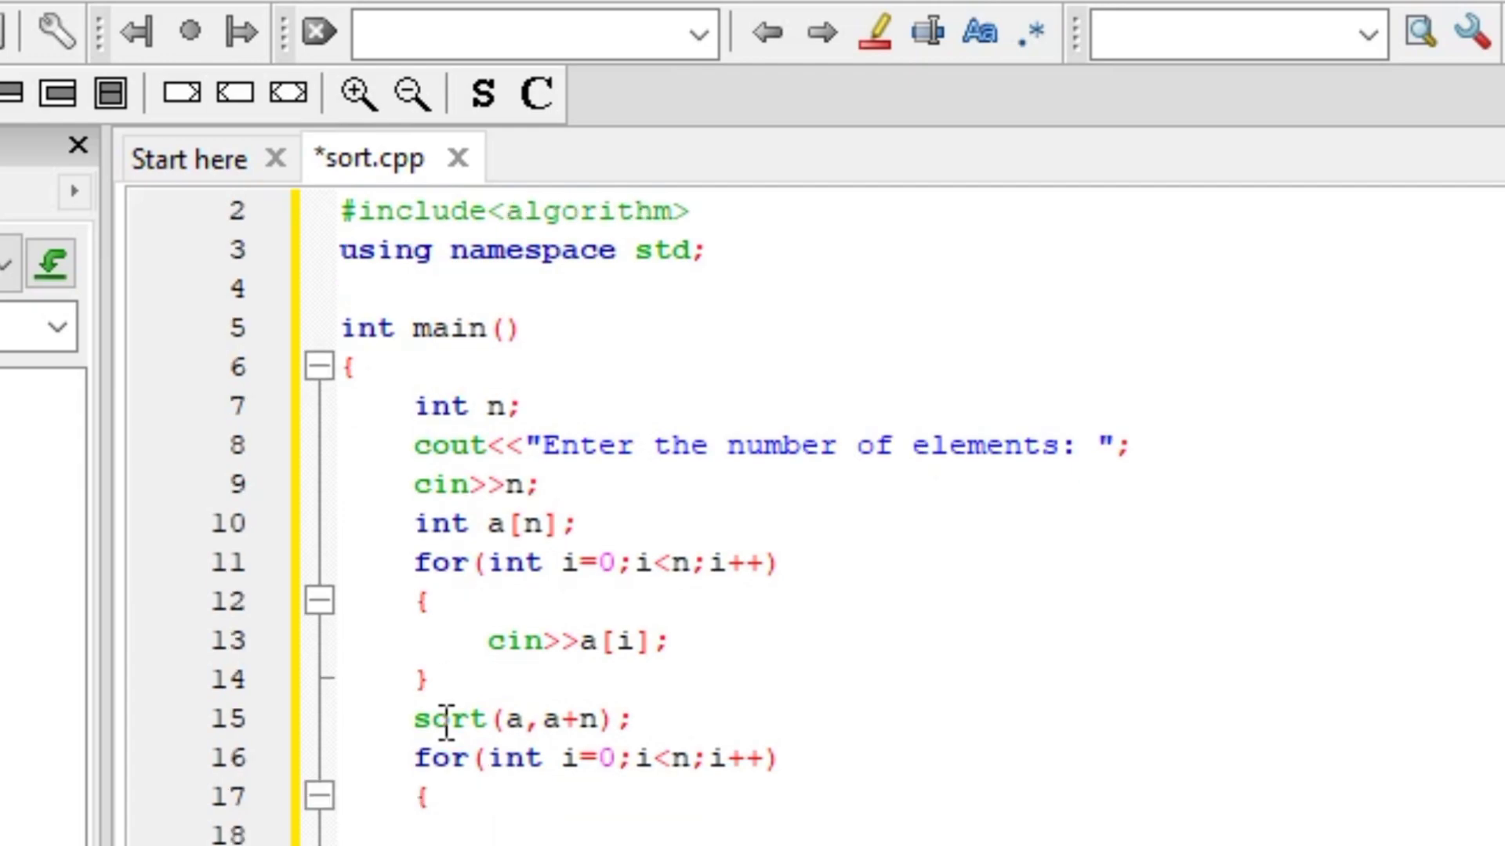
{"action": "type", "text": "cout<<"}
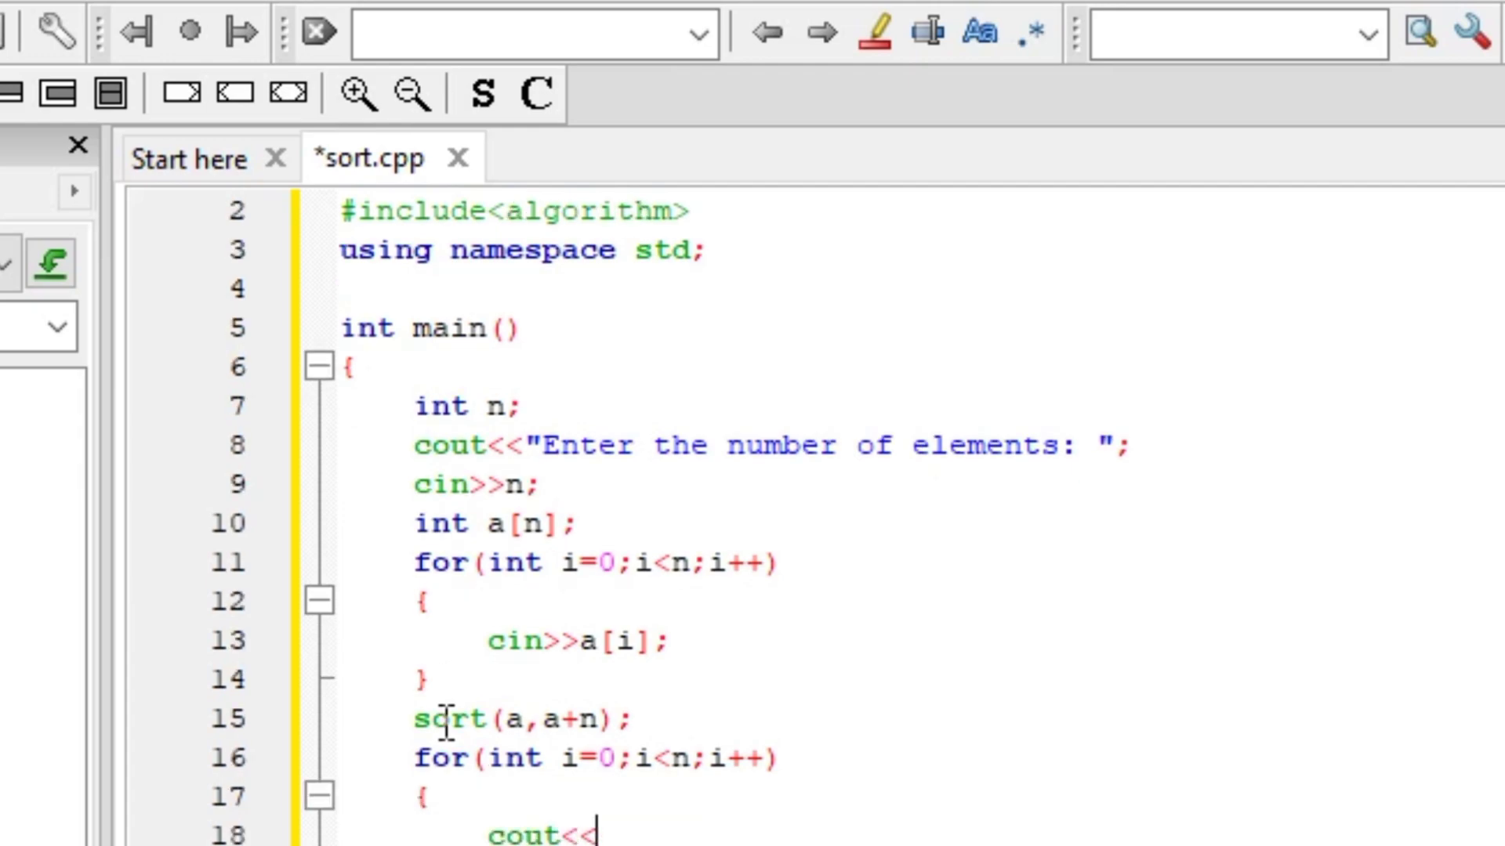
{"action": "type", "text": "a"}
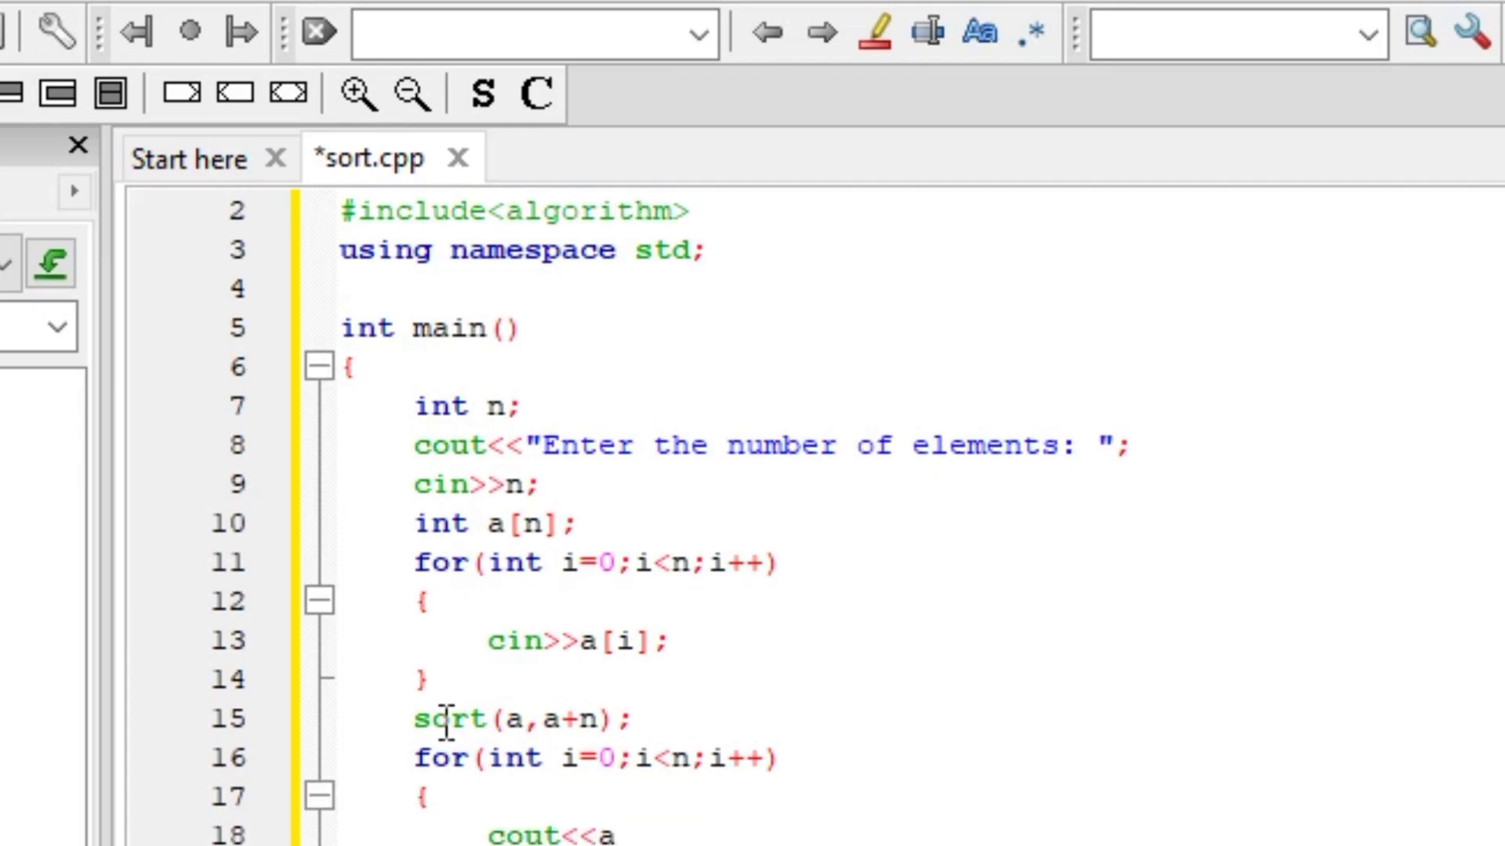
{"action": "type", "text": "[]"}
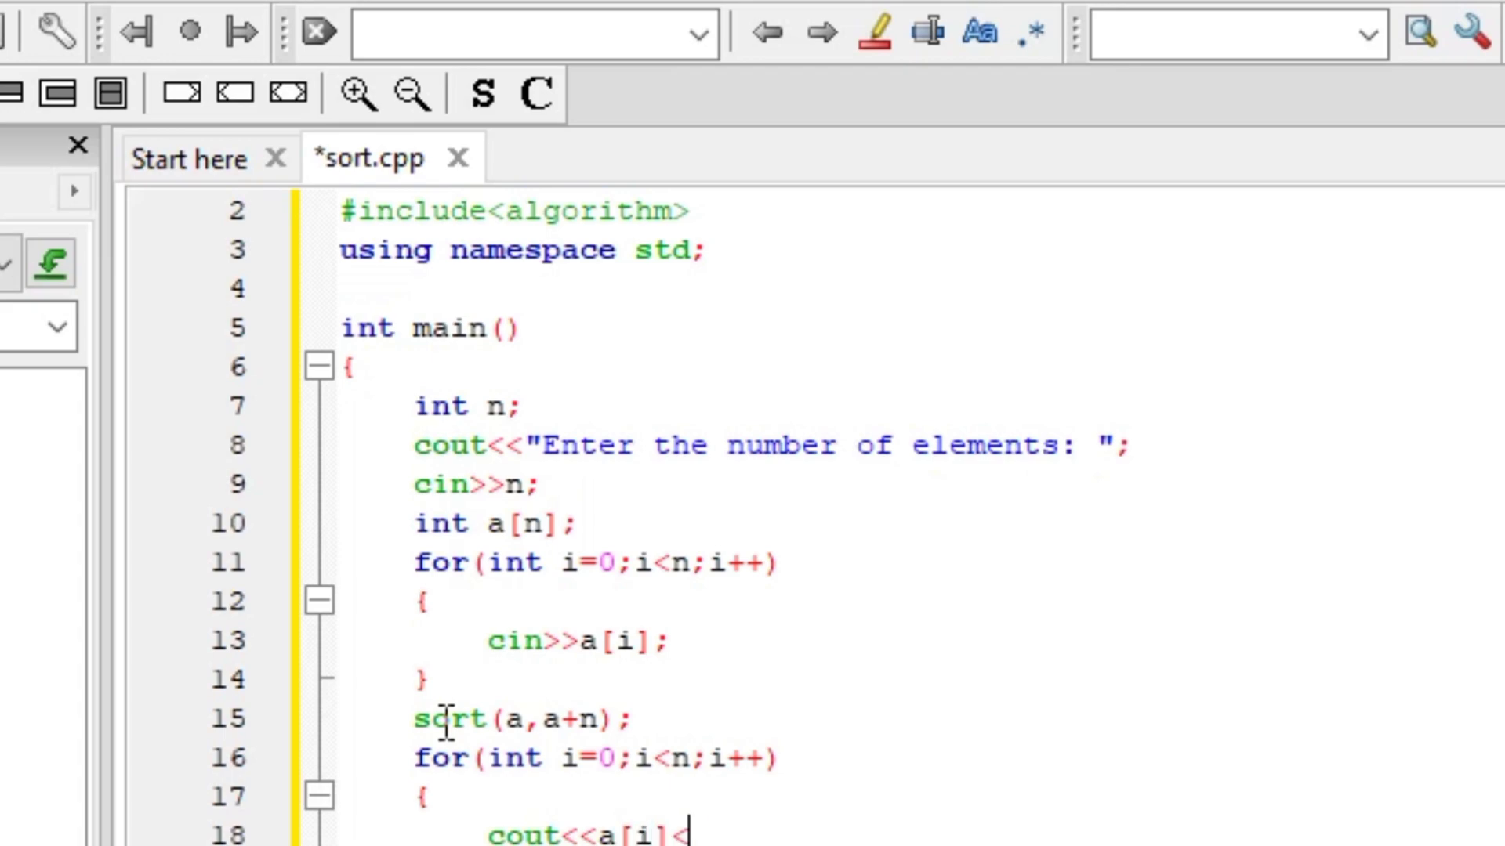
{"action": "type", "text": "<\" <"}
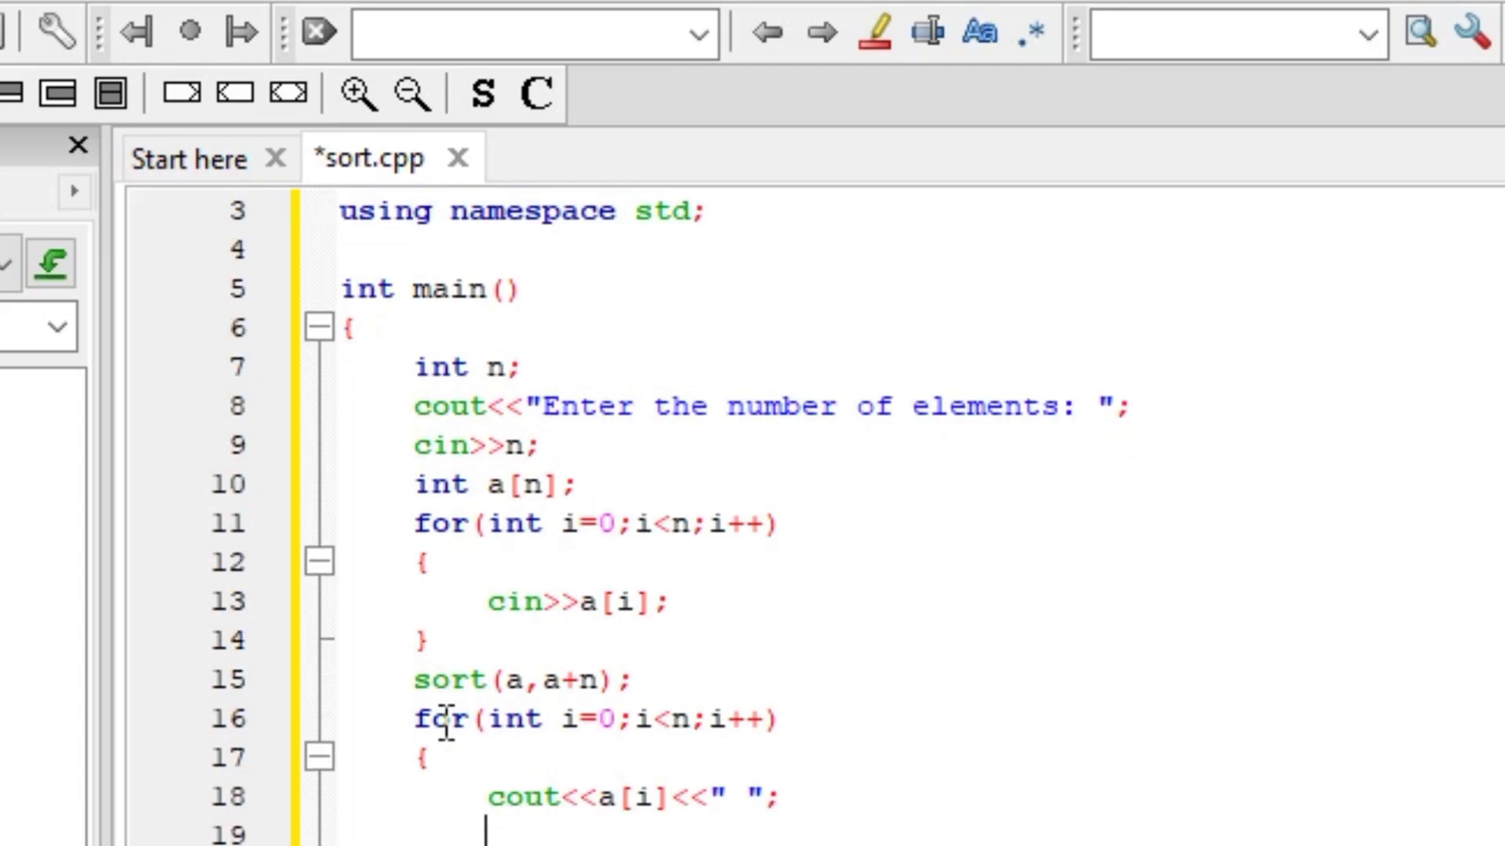
{"action": "scroll", "scroll_direction": "down", "scroll_amount": 3}
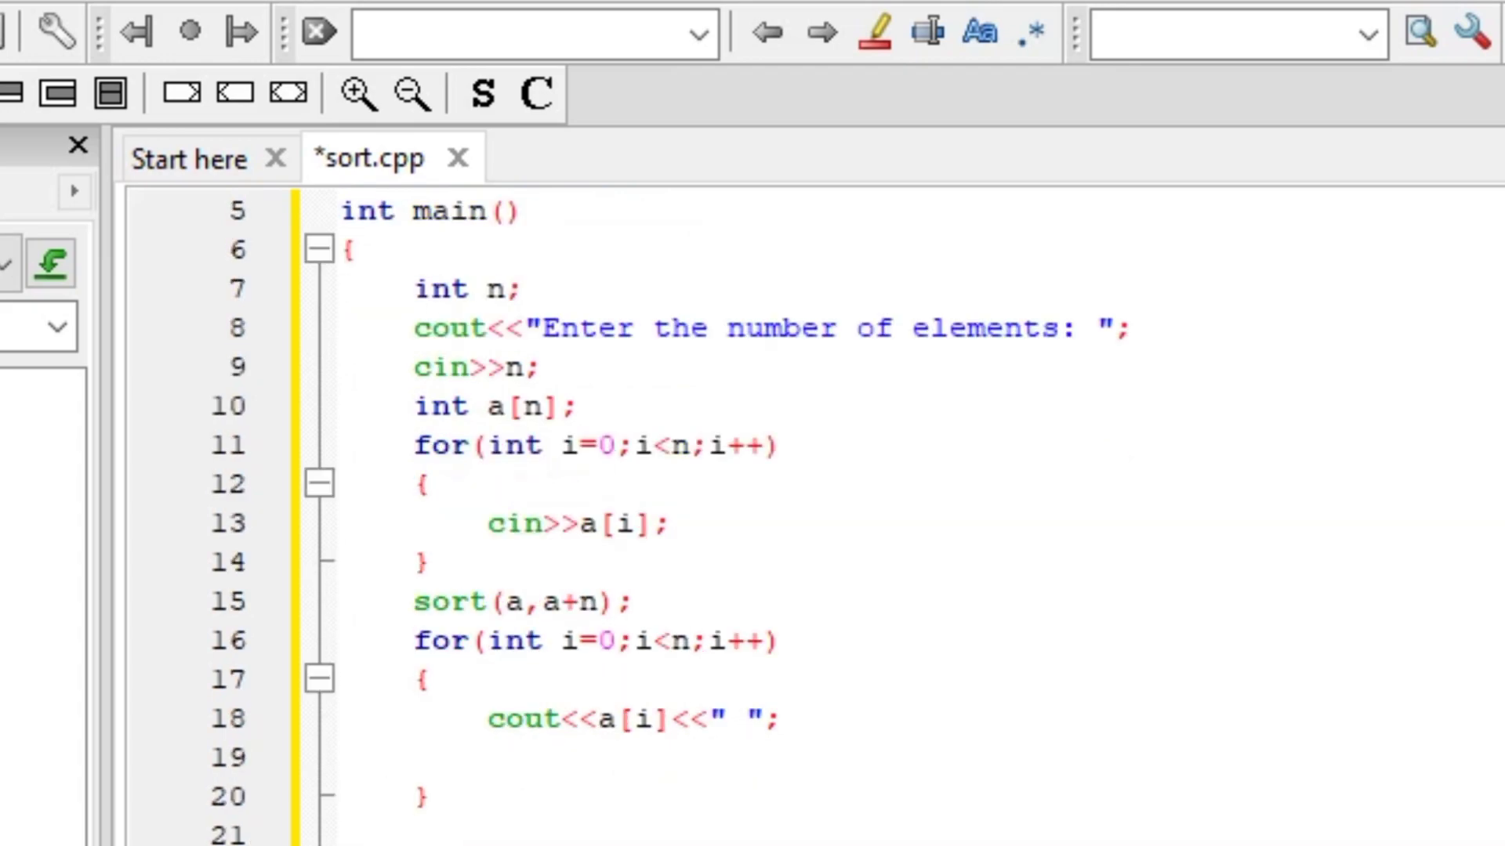
{"action": "type", "text": "return 0;"}
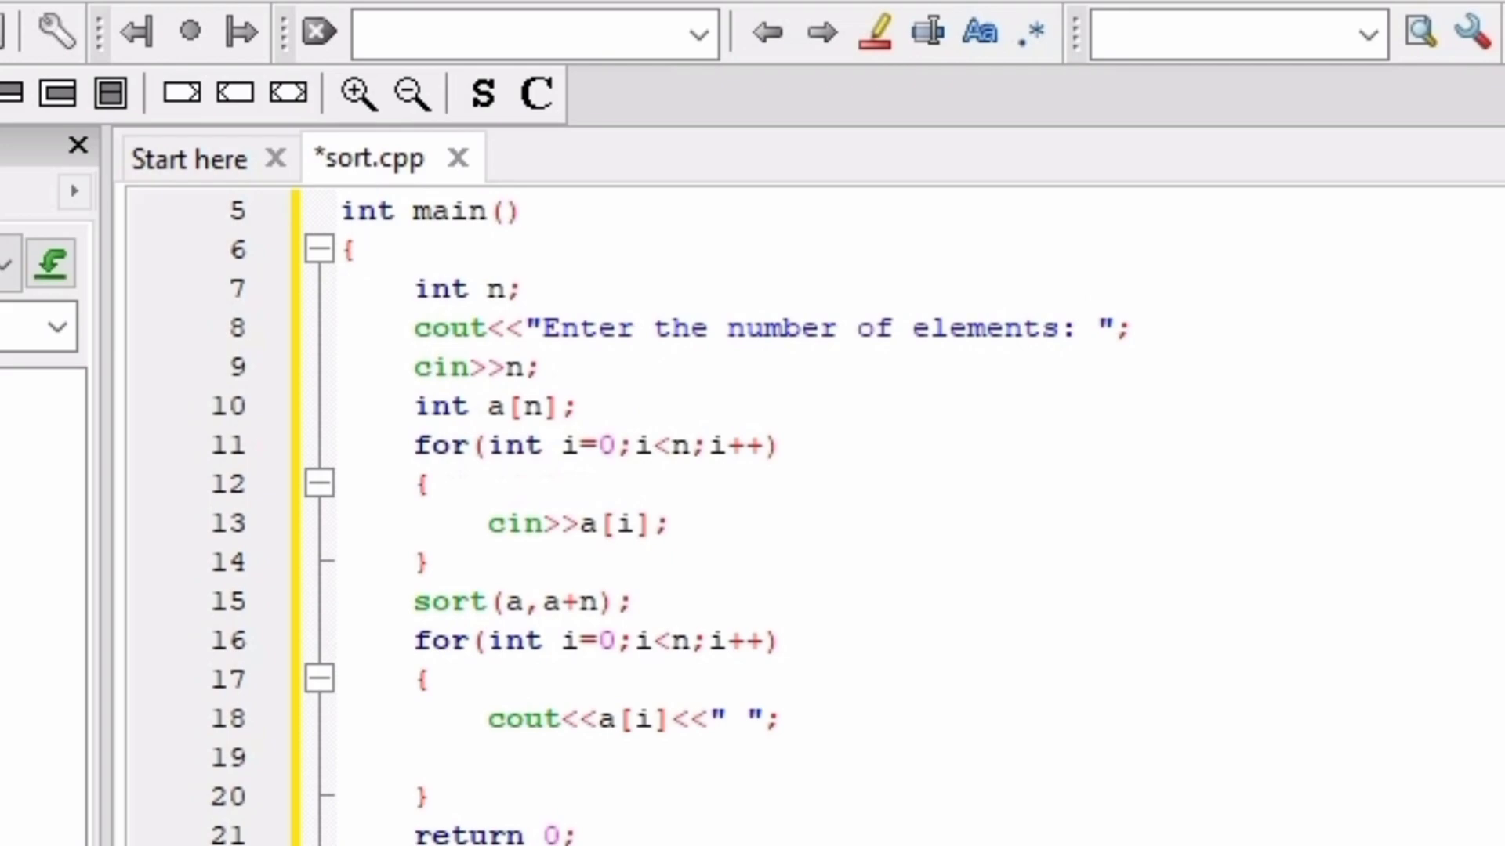
Save sort.cpp and build and run the program.
{"action": "left_click", "coordinate": [518, 12]}
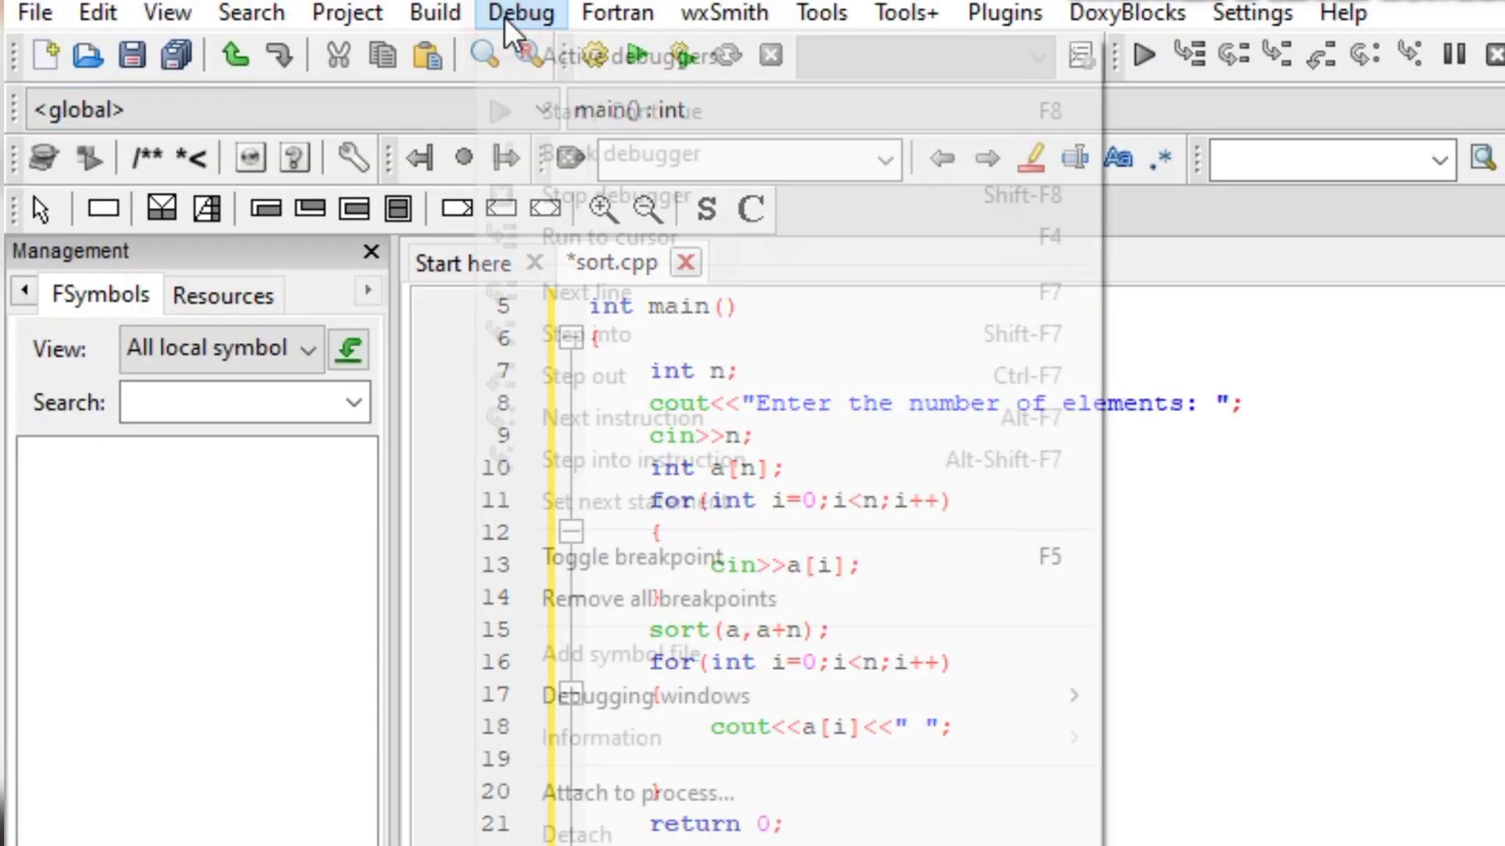
{"action": "left_click", "coordinate": [520, 12]}
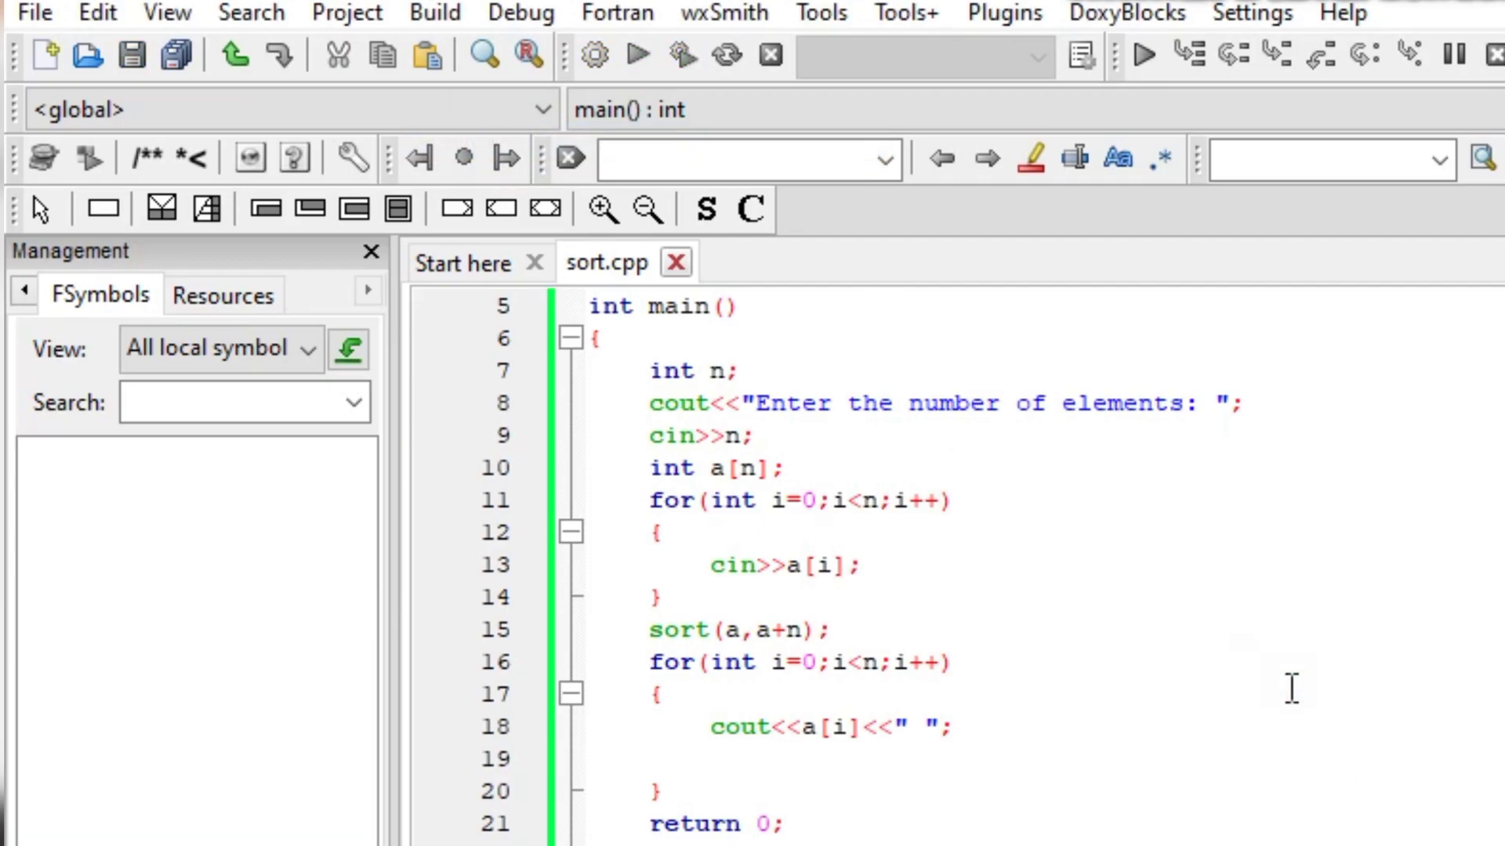
{"action": "left_click", "coordinate": [637, 54]}
{"action": "type", "text": "5"}
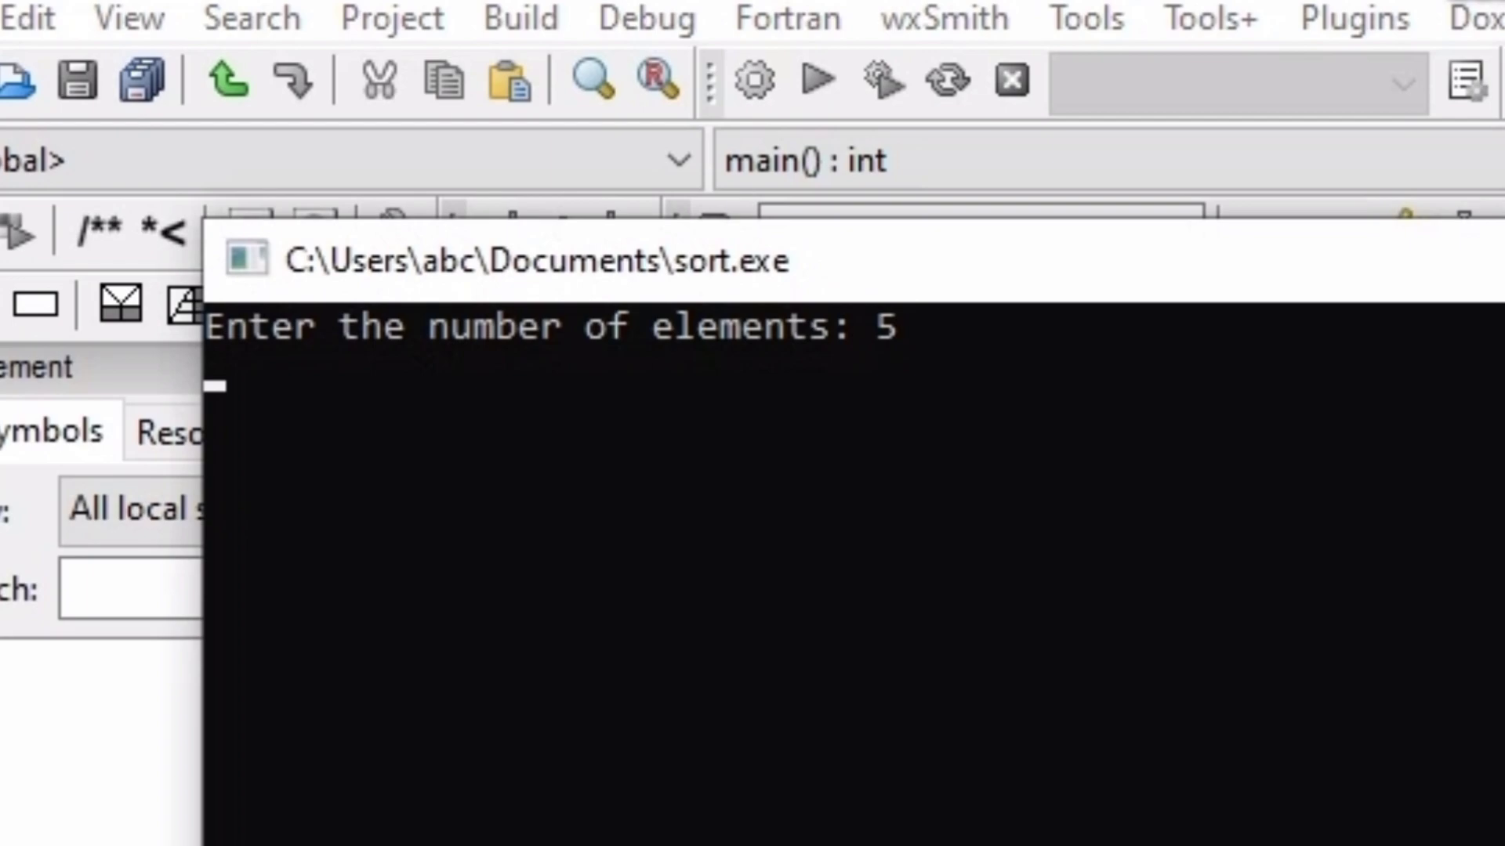
Enter the count 5 and the values 2, 3, 6, 4 and 5.
{"action": "type", "text": "2"}
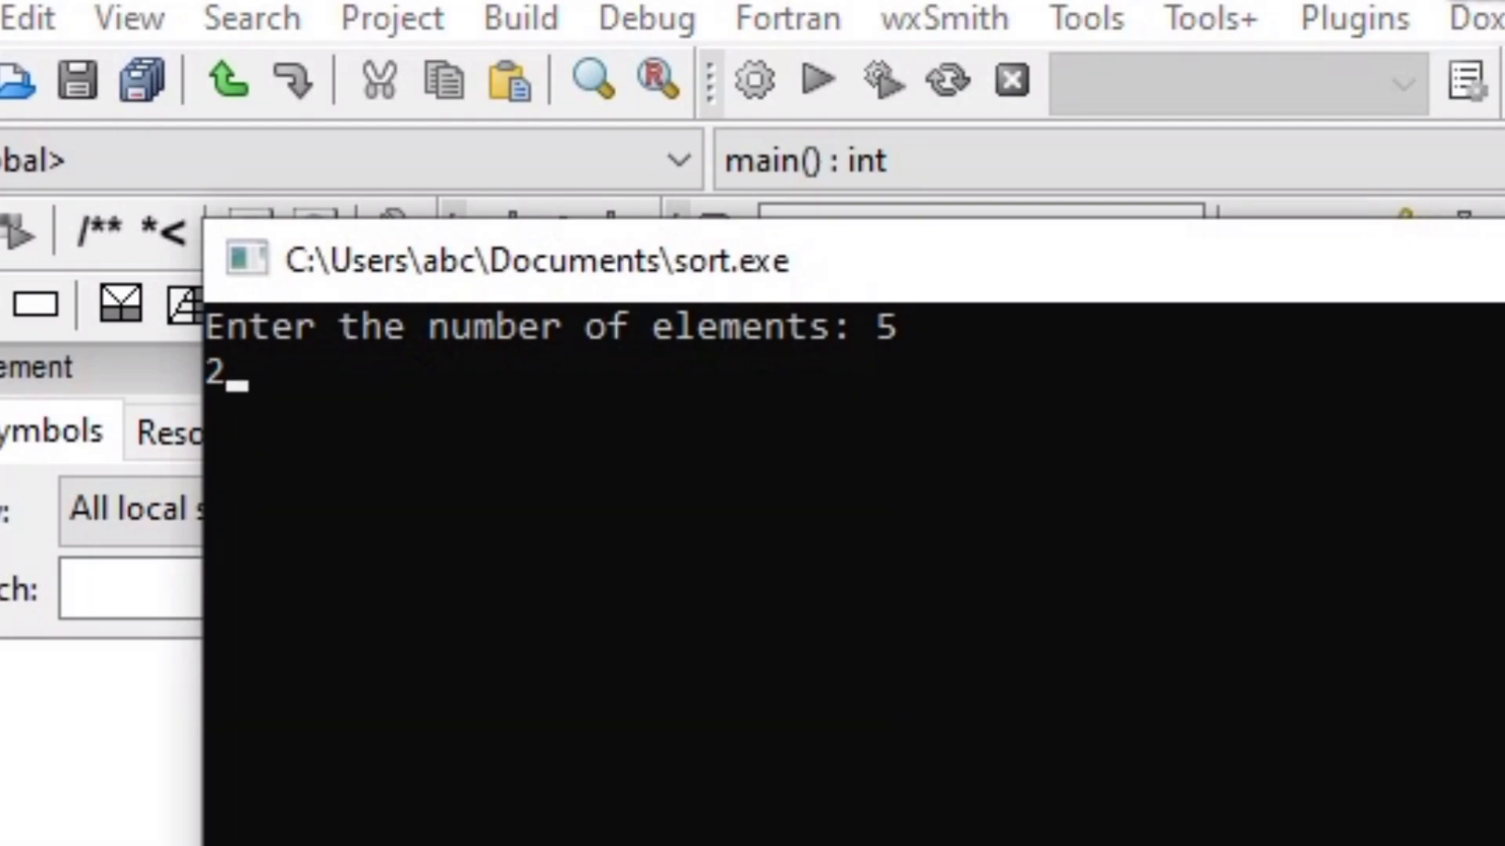
{"action": "type", "text": "3"}
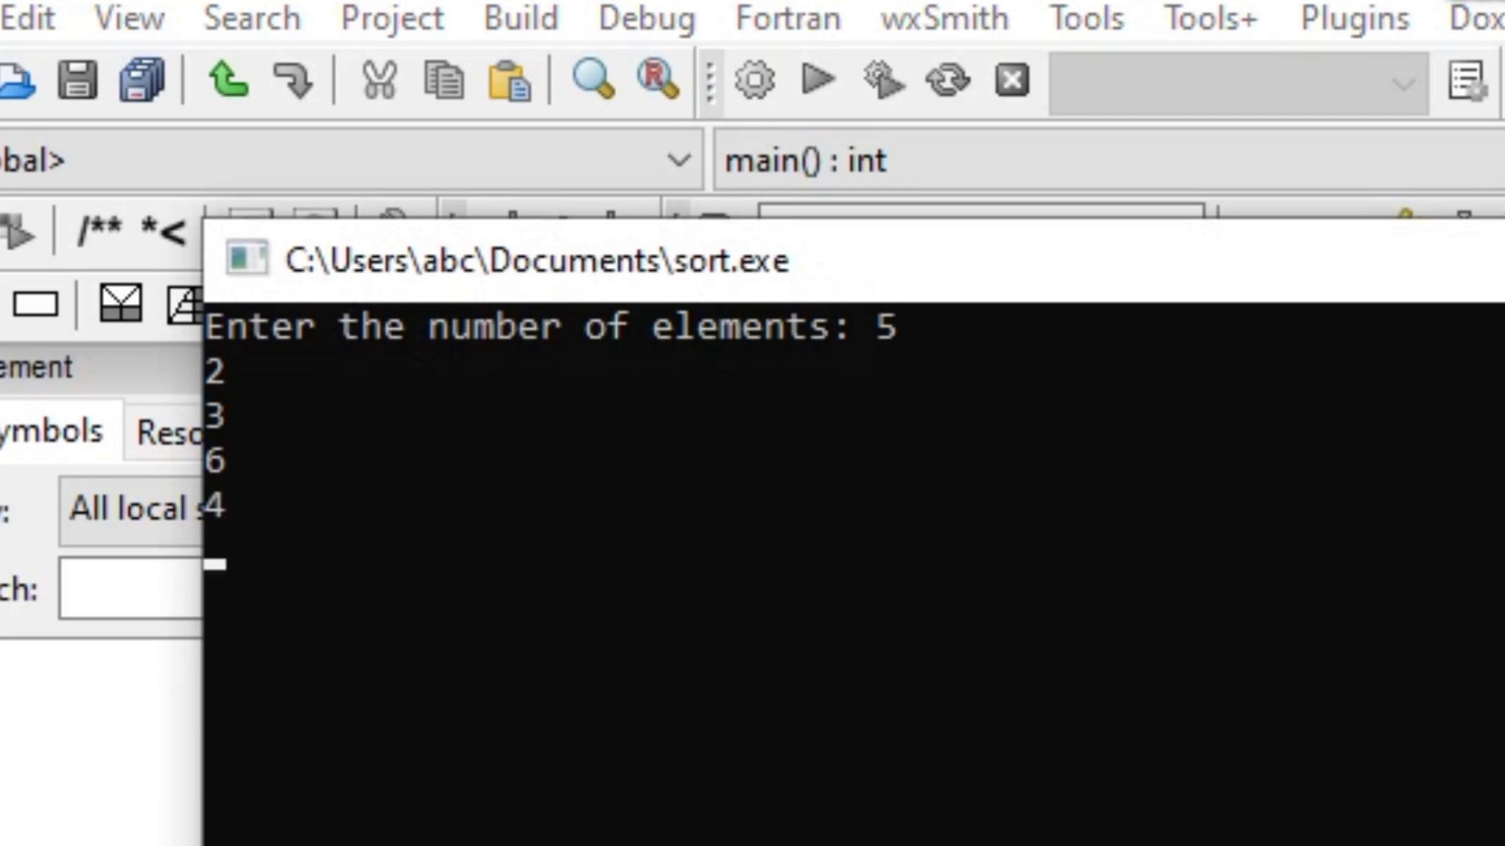
{"action": "type", "text": "5"}
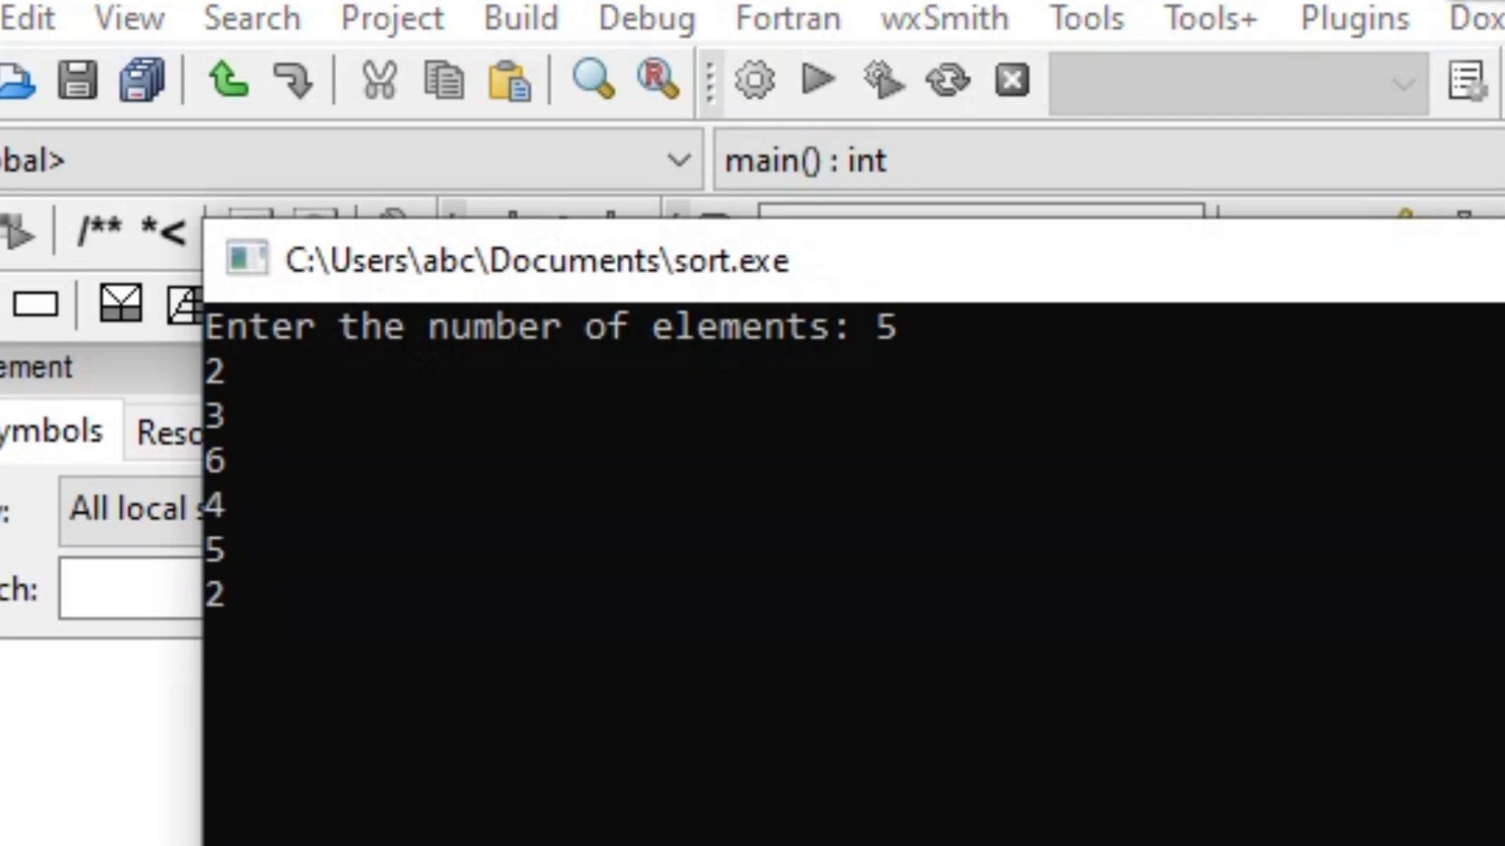